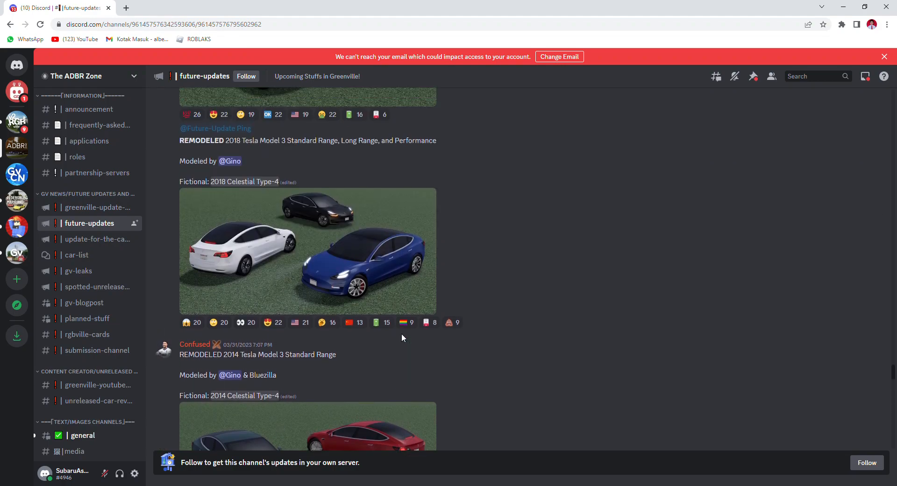
- Scroll #future-updates past the Tesla Model 3 and Tacoma remodels to the April 4 1989 Nissan Skyline post
{"action": "scroll", "scroll_direction": "down", "scroll_amount": 3}
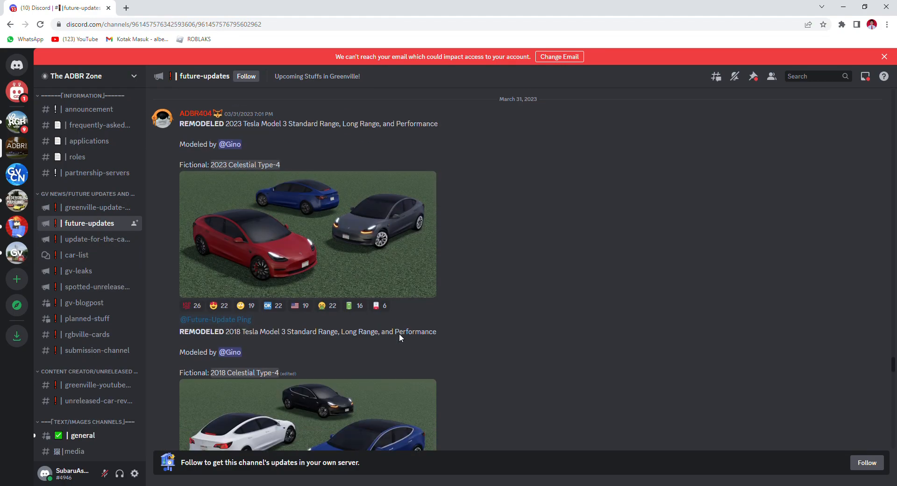
{"action": "scroll", "scroll_direction": "down", "scroll_amount": 3}
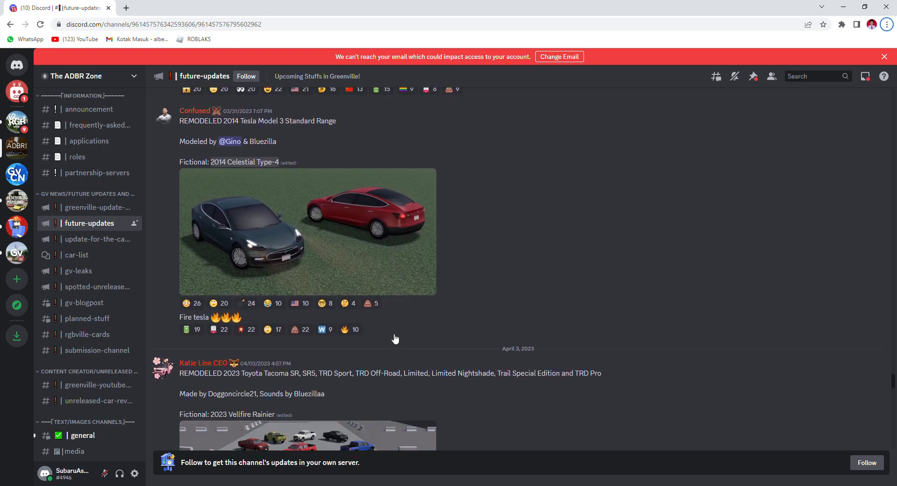
{"action": "scroll", "scroll_direction": "down", "scroll_amount": 3}
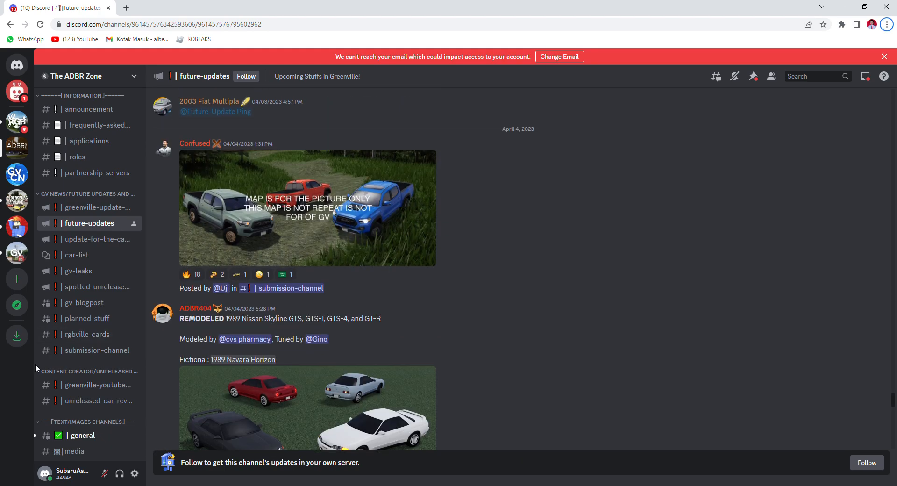
{"action": "scroll", "scroll_direction": "down", "scroll_amount": 3}
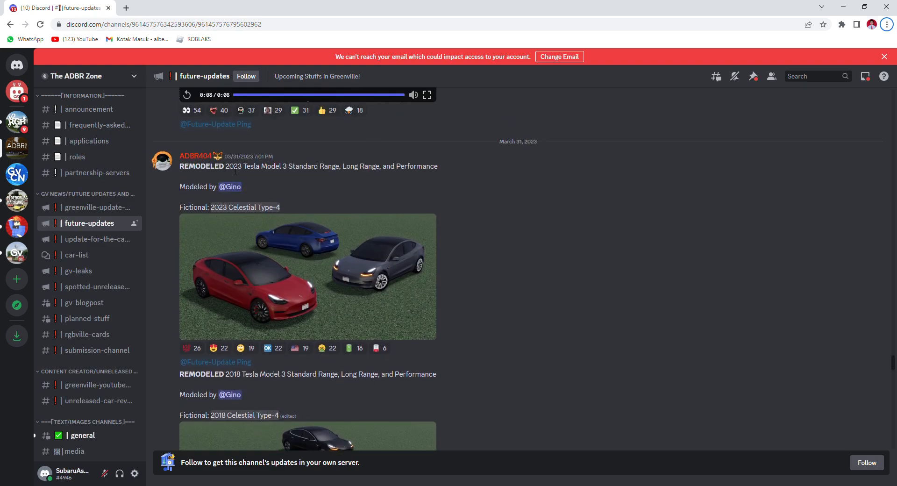
{"action": "left_click_drag", "start_coordinate": [226, 166], "coordinate": [375, 166]}
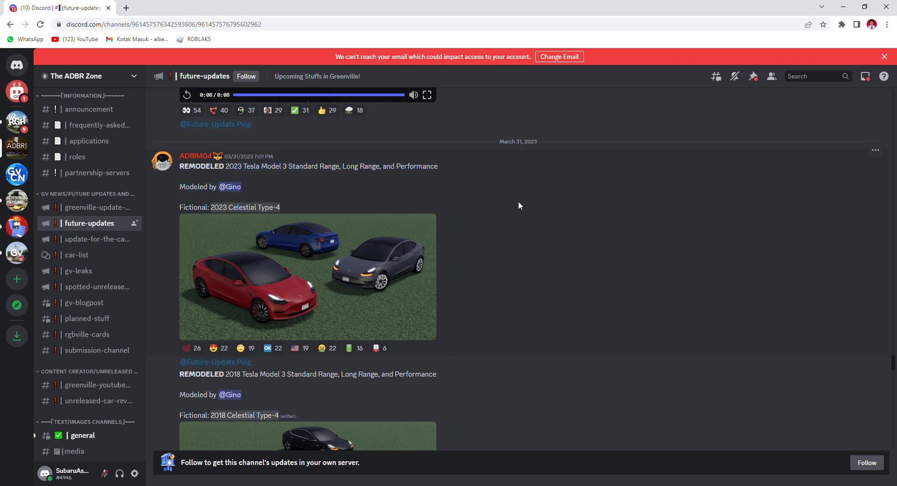
{"action": "scroll", "scroll_direction": "down", "scroll_amount": 3}
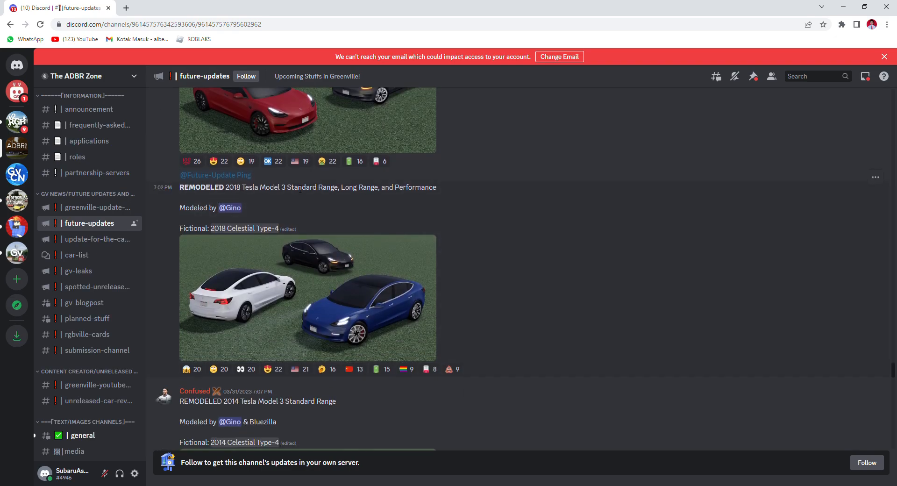
{"action": "scroll", "scroll_direction": "down", "scroll_amount": 3}
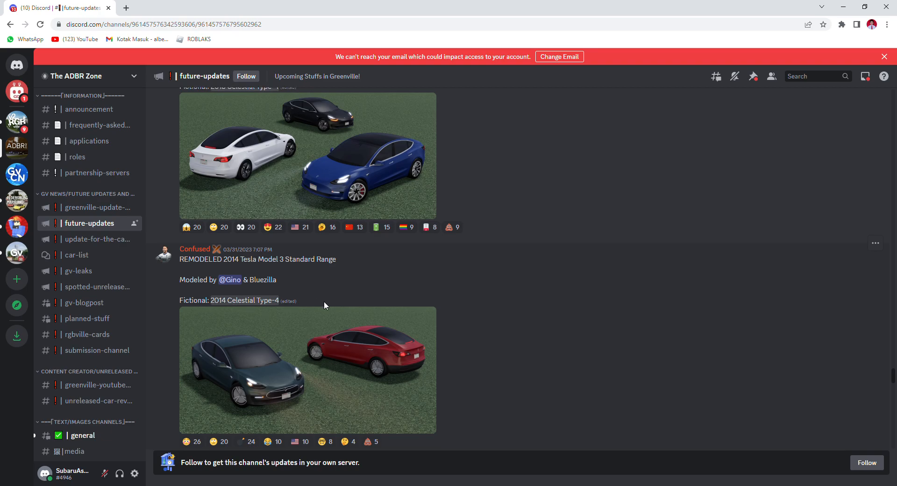
{"action": "scroll", "scroll_direction": "down", "scroll_amount": 3}
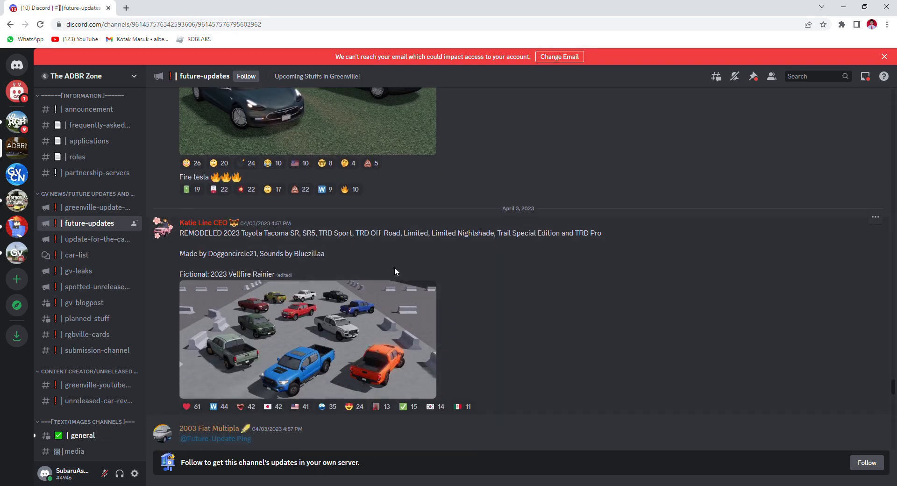
{"action": "scroll", "scroll_direction": "down", "scroll_amount": 3}
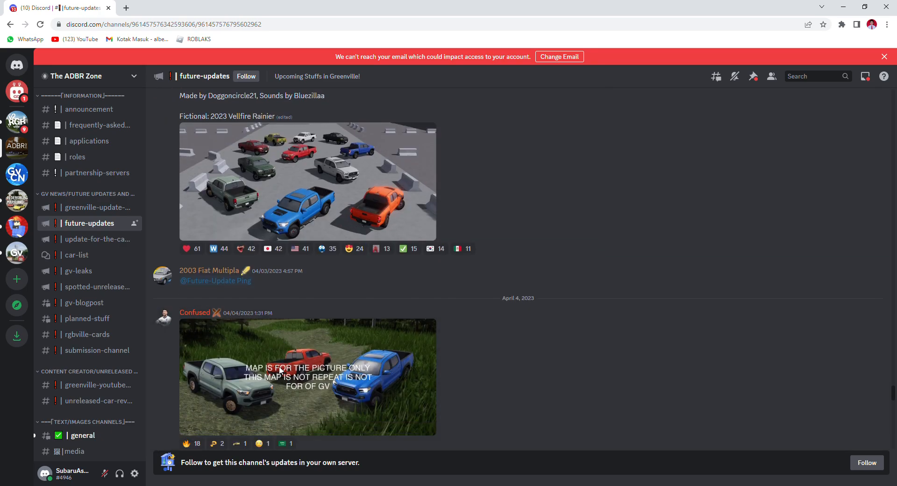
{"action": "scroll", "scroll_direction": "down", "scroll_amount": 3}
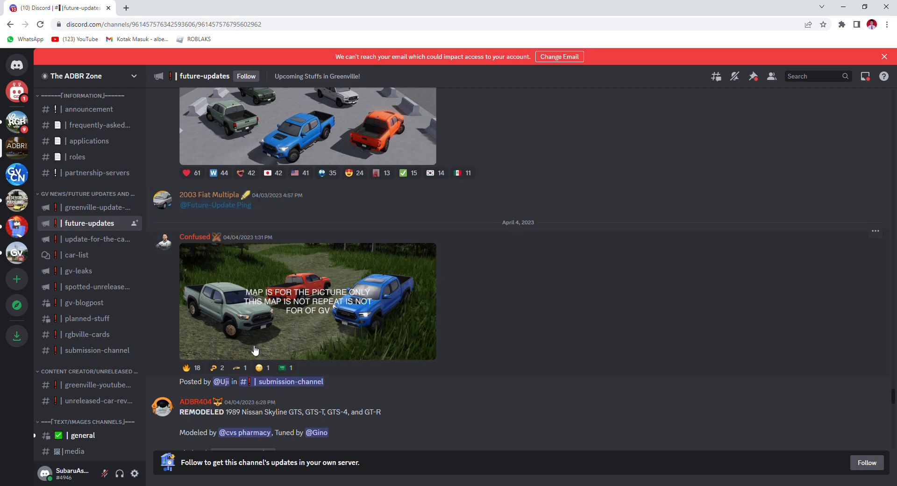
{"action": "scroll", "scroll_direction": "down", "scroll_amount": 3}
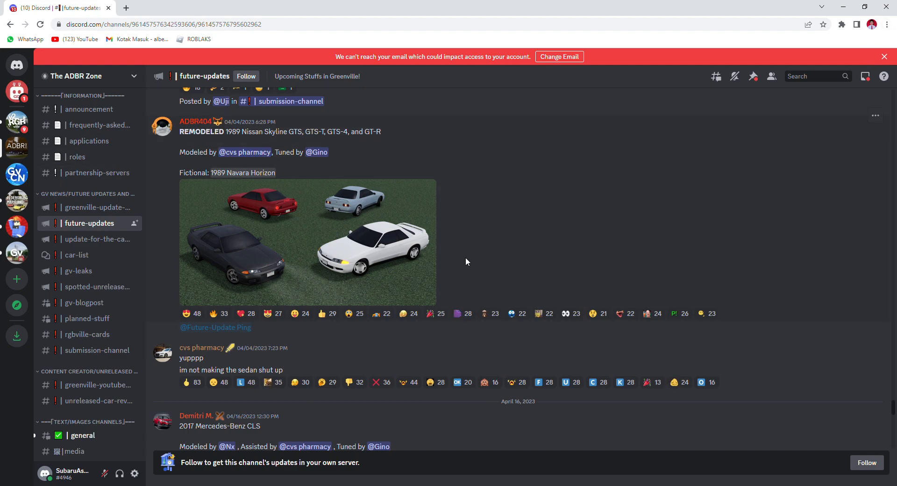
- Scroll past the April 16 2017 Mercedes-Benz CLS post to the April 19 'Coming soon....' teaser
{"action": "scroll", "scroll_direction": "down", "scroll_amount": 3}
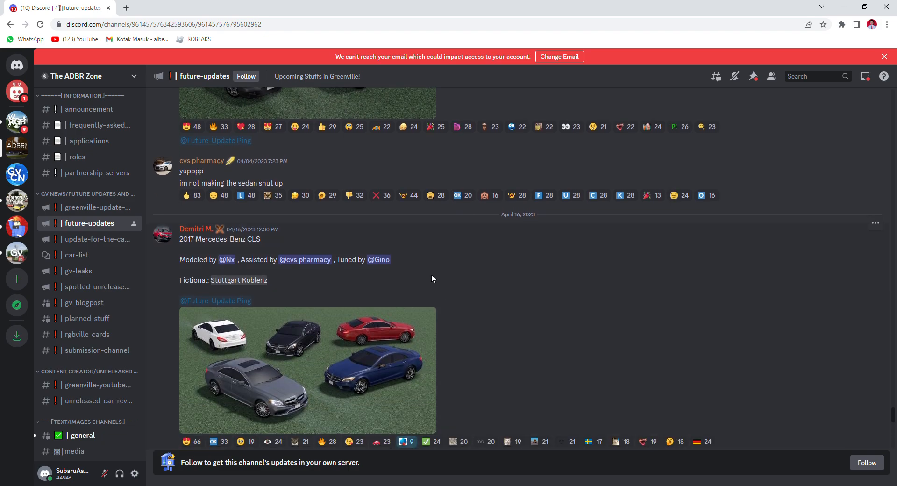
{"action": "mouse_move", "coordinate": [482, 223]}
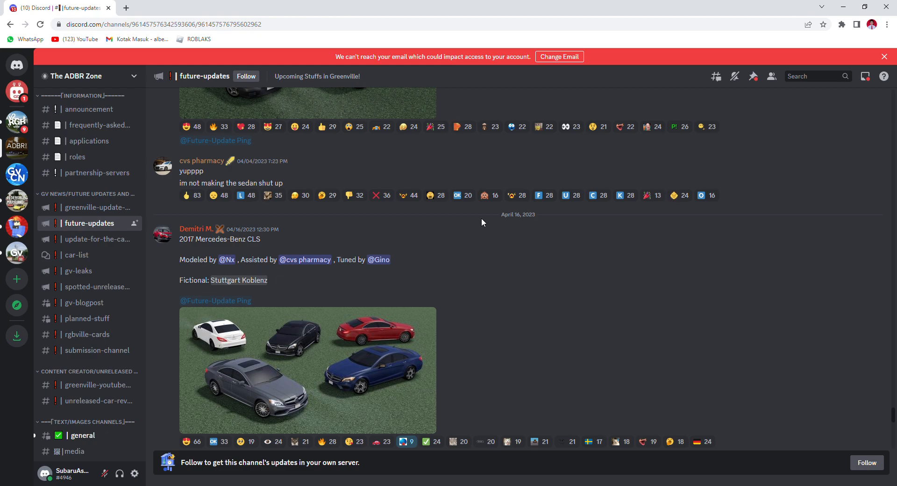
{"action": "mouse_move", "coordinate": [486, 223]}
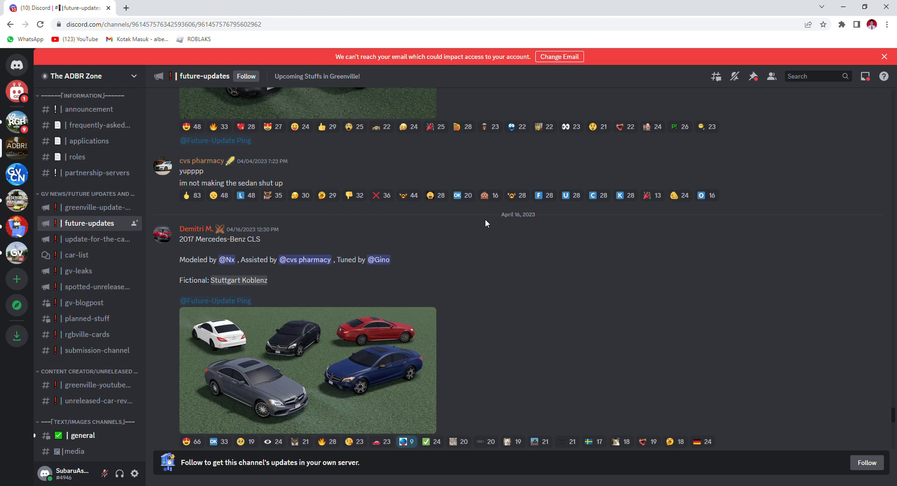
{"action": "scroll", "scroll_direction": "down", "scroll_amount": 3}
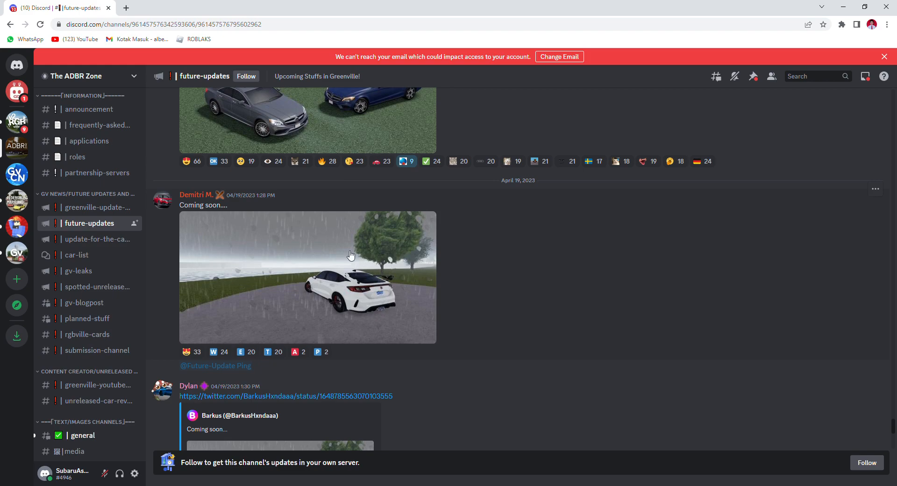
{"action": "mouse_move", "coordinate": [173, 209]}
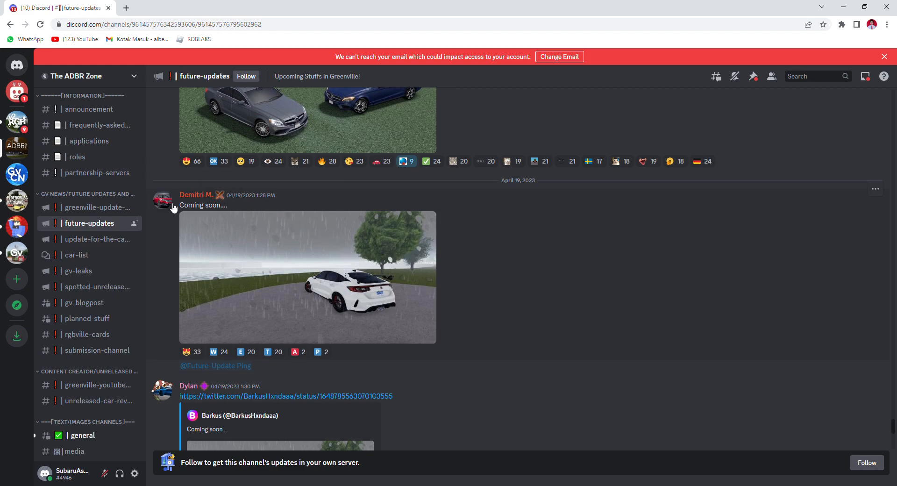
{"action": "scroll", "scroll_direction": "down", "scroll_amount": 3}
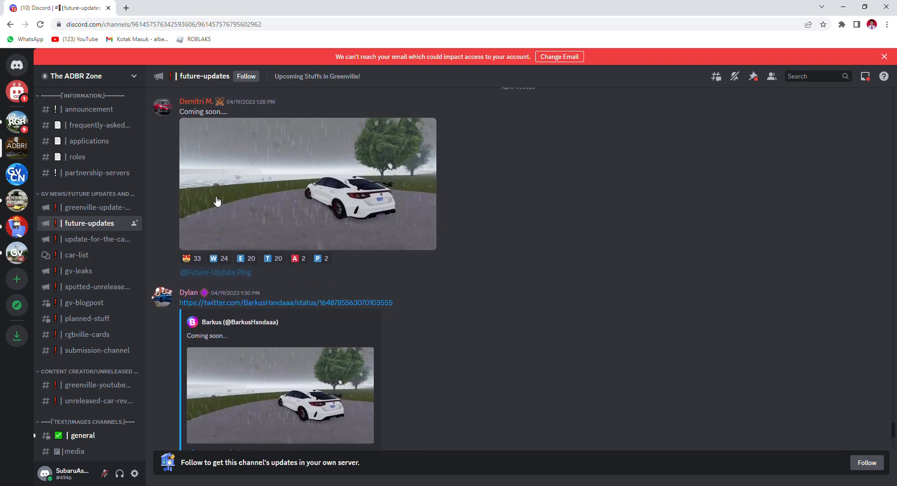
{"action": "mouse_move", "coordinate": [257, 158]}
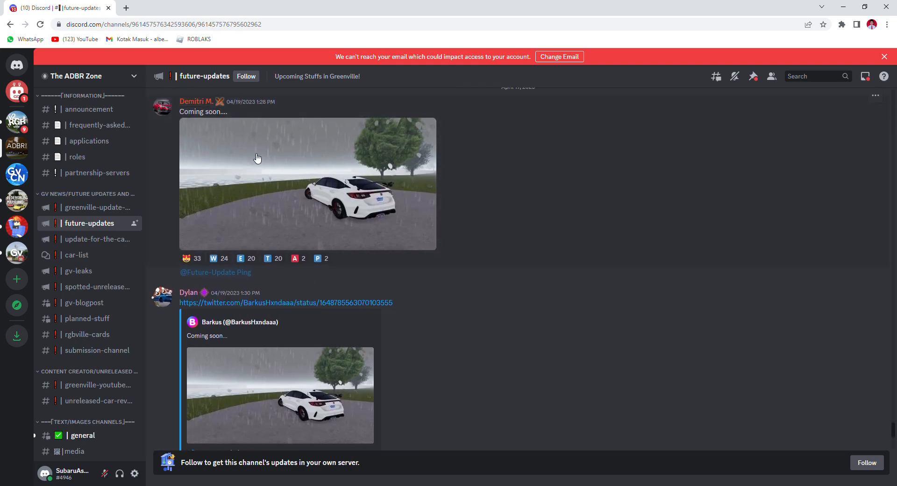
{"action": "mouse_move", "coordinate": [263, 152]}
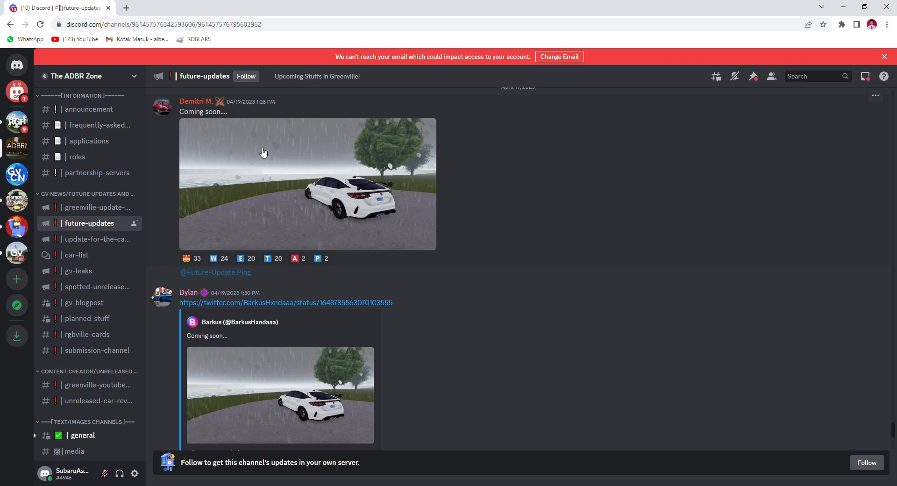
{"action": "mouse_move", "coordinate": [286, 302]}
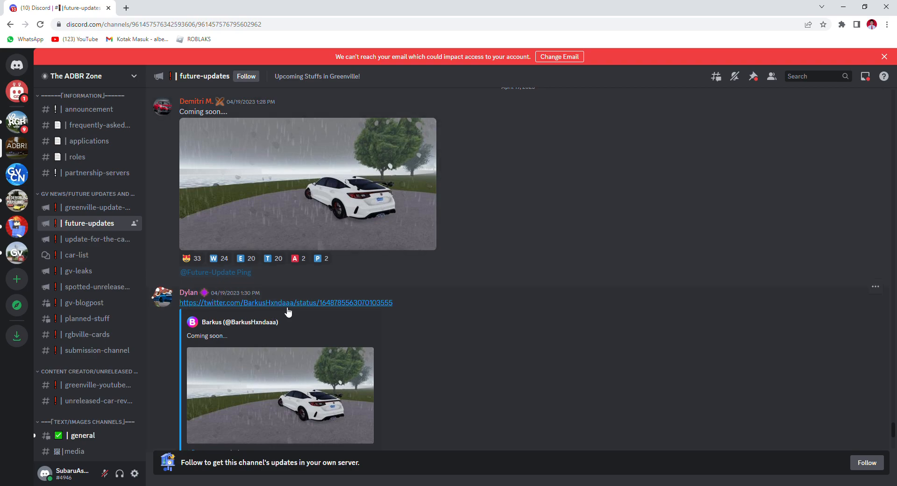
{"action": "mouse_move", "coordinate": [278, 309]}
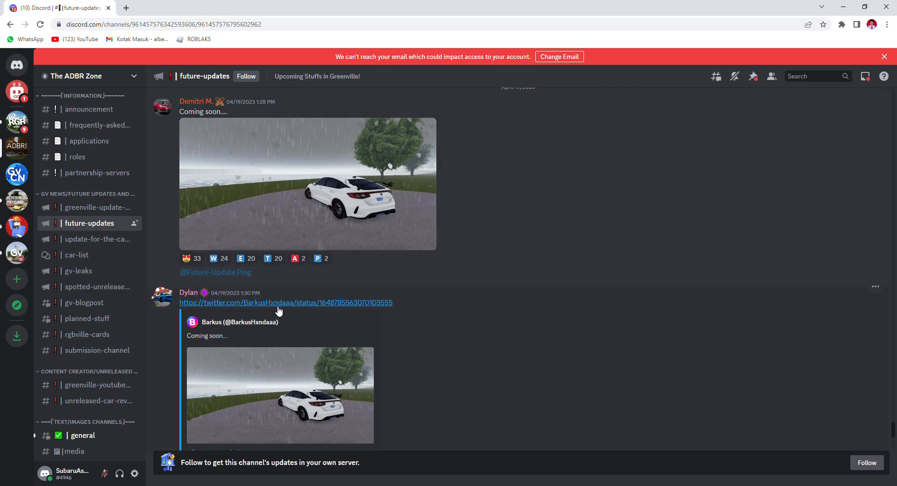
{"action": "mouse_move", "coordinate": [655, 354]}
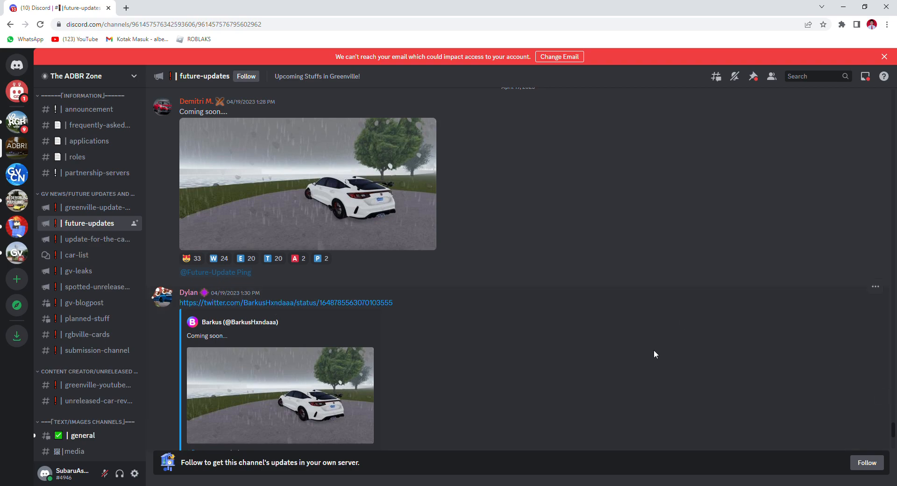
{"action": "mouse_move", "coordinate": [626, 347]}
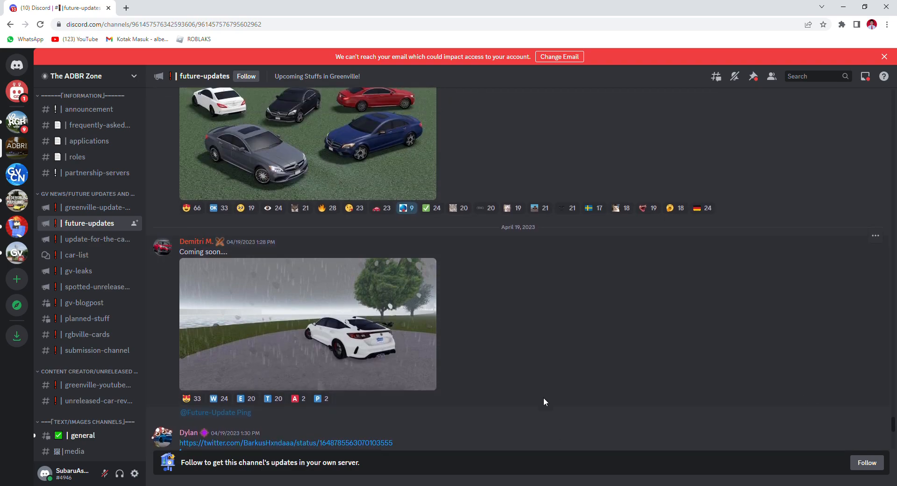
- Scroll down to the April 22 remodeled 2020 Jeep Cherokee post with its group photo
{"action": "scroll", "scroll_direction": "down", "scroll_amount": 3}
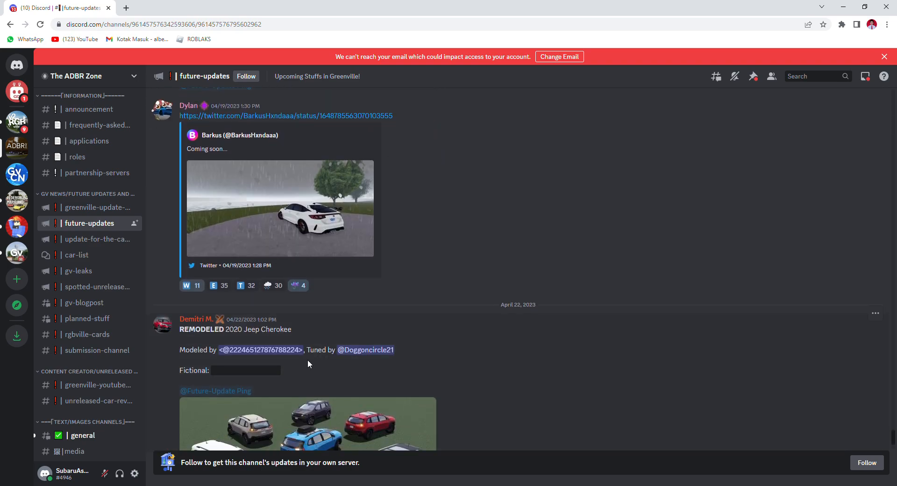
{"action": "scroll", "scroll_direction": "down", "scroll_amount": 3}
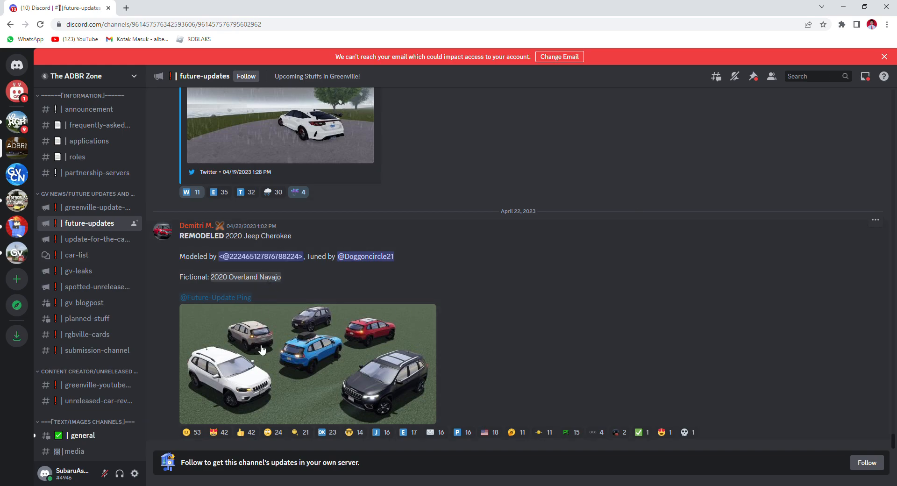
{"action": "mouse_move", "coordinate": [435, 294]}
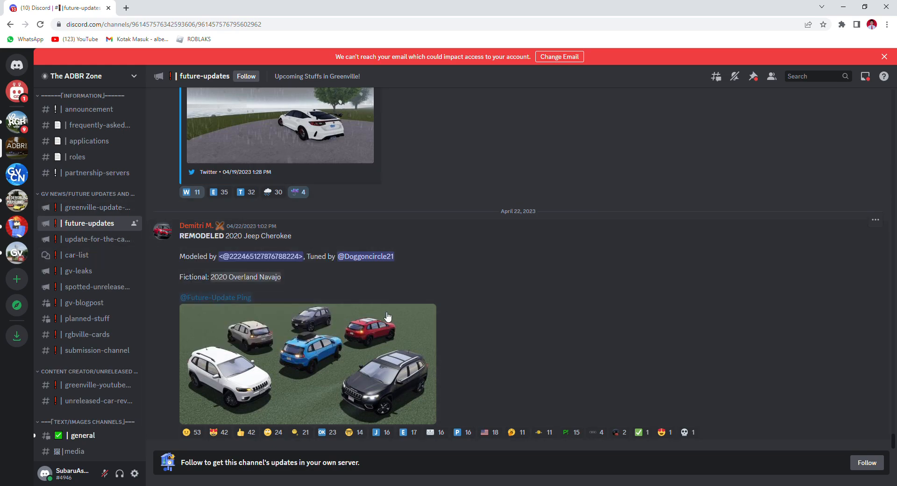
{"action": "mouse_move", "coordinate": [273, 263]}
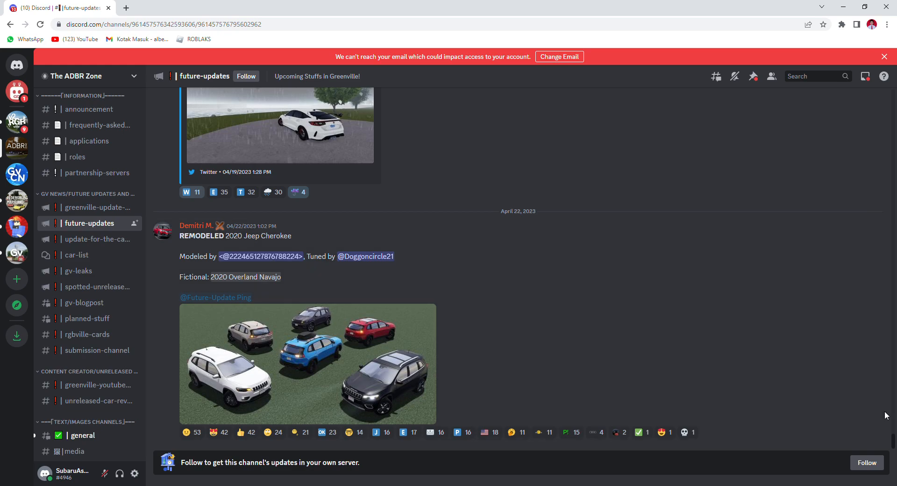
{"action": "mouse_move", "coordinate": [600, 264]}
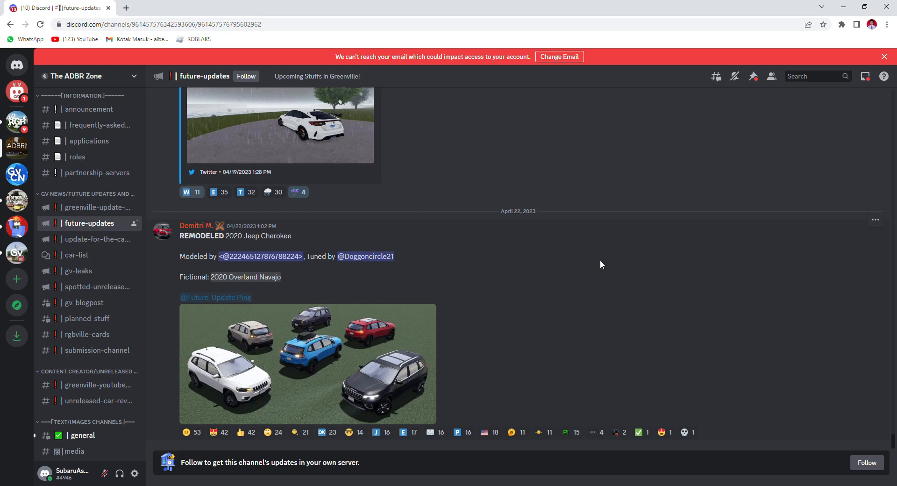
{"action": "mouse_move", "coordinate": [308, 257]}
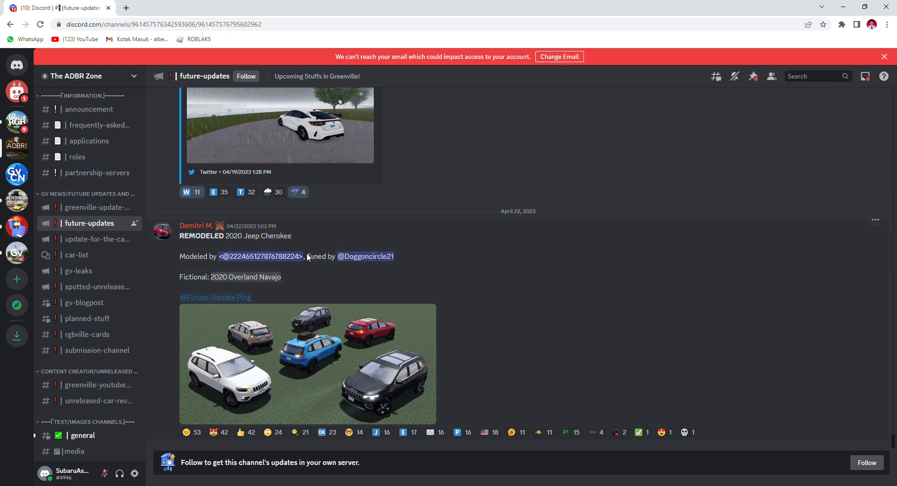
{"action": "mouse_move", "coordinate": [634, 354]}
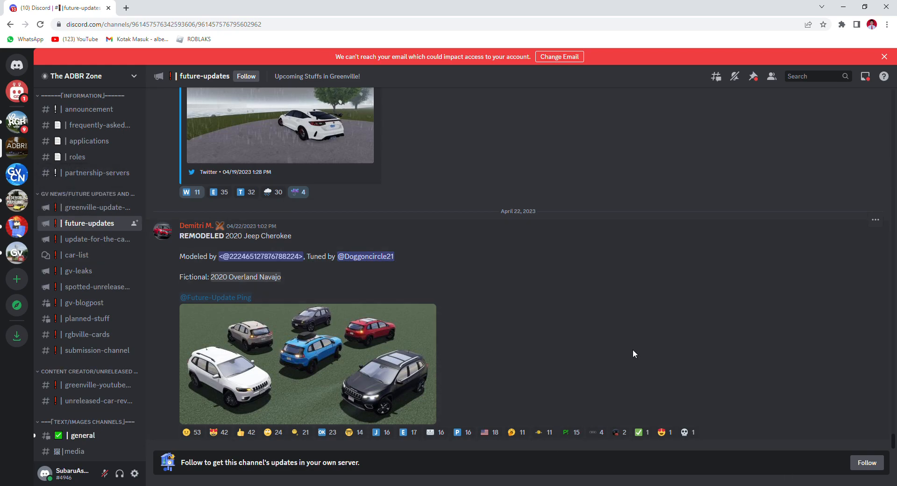
{"action": "mouse_move", "coordinate": [95, 238]}
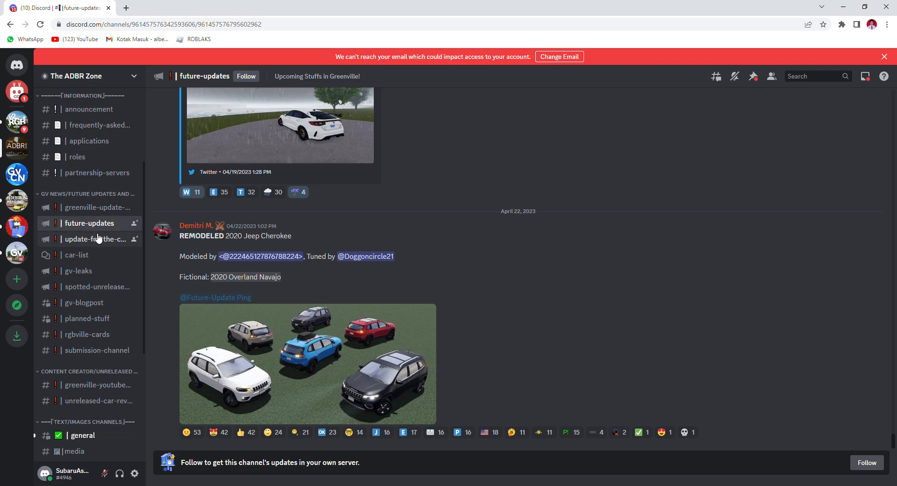
{"action": "mouse_move", "coordinate": [112, 309]}
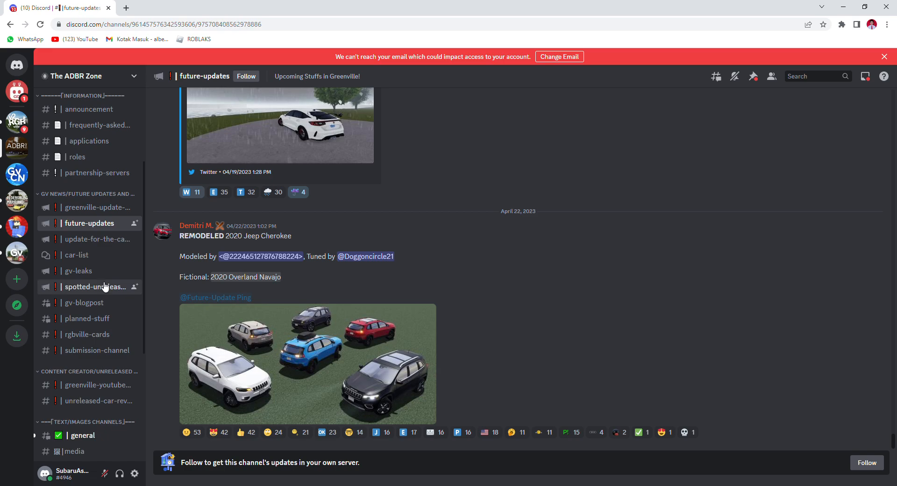
- Switch to #spotted-unreleased-cars and scroll through its first spotted-car image posts
{"action": "left_click", "coordinate": [95, 286]}
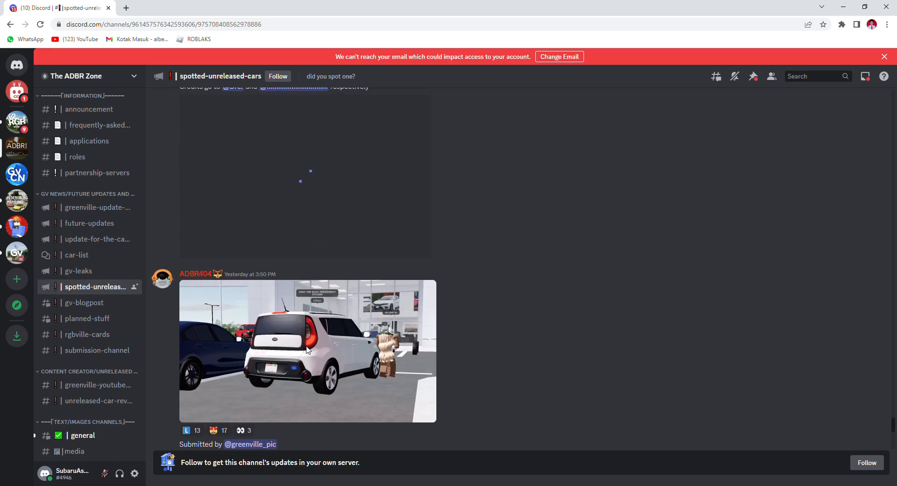
{"action": "scroll", "scroll_direction": "down", "scroll_amount": 3}
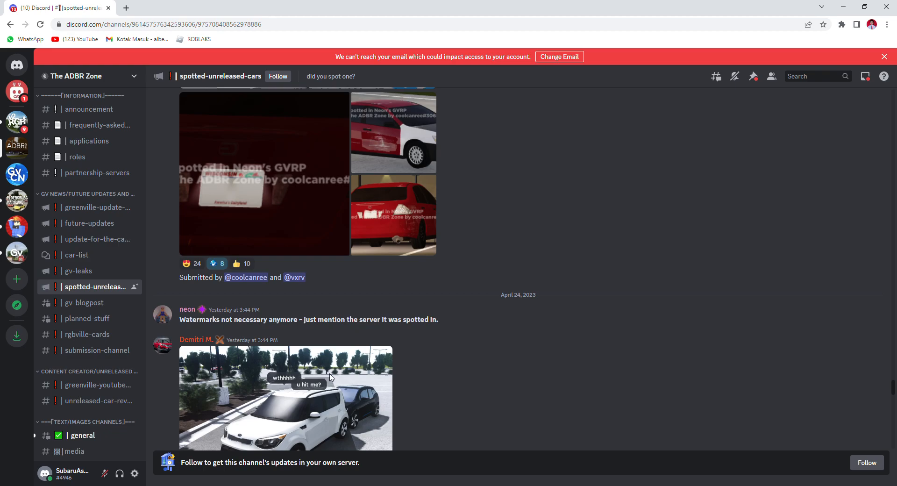
{"action": "scroll", "scroll_direction": "down", "scroll_amount": 3}
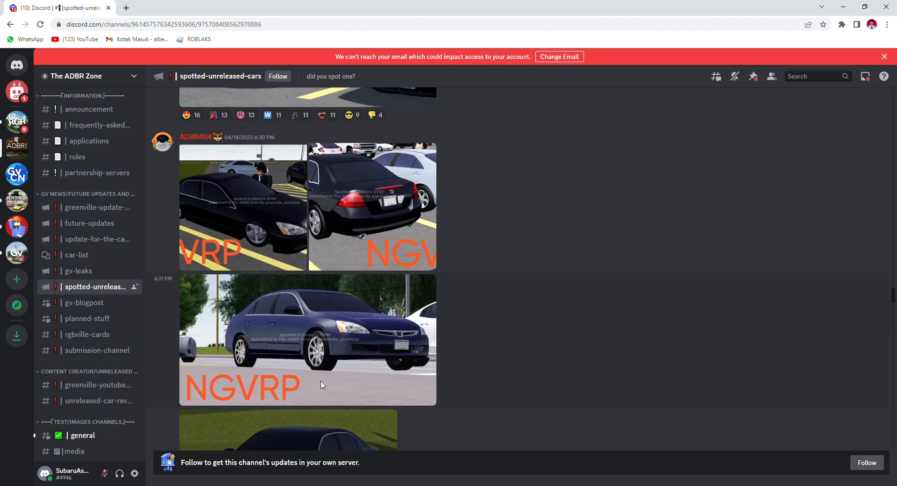
{"action": "scroll", "scroll_direction": "down", "scroll_amount": 3}
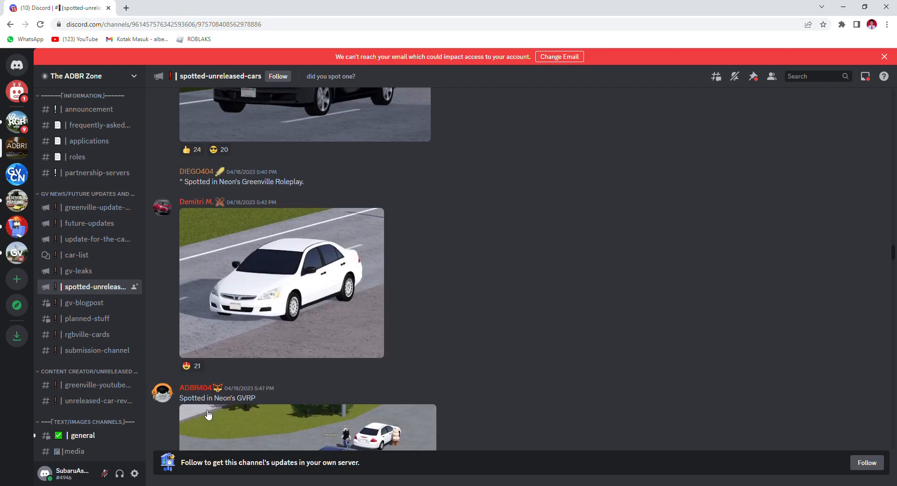
{"action": "scroll", "scroll_direction": "down", "scroll_amount": 3}
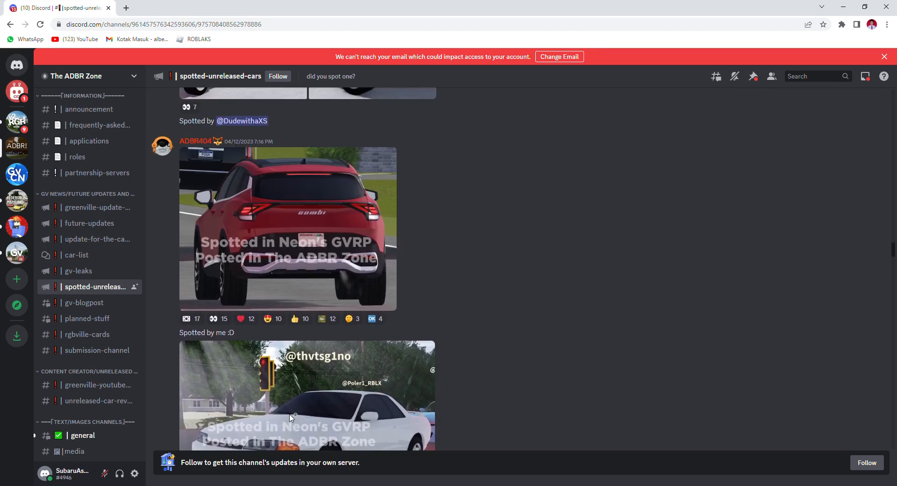
{"action": "scroll", "scroll_direction": "down", "scroll_amount": 3}
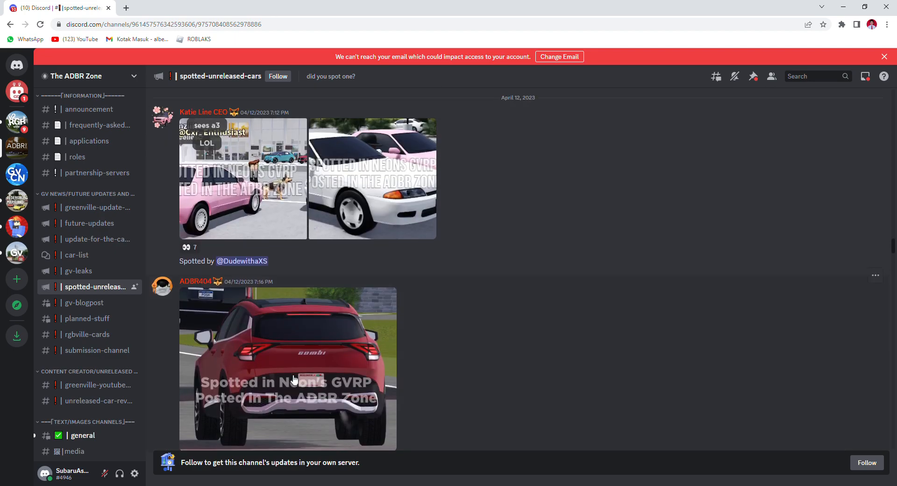
{"action": "mouse_move", "coordinate": [642, 260]}
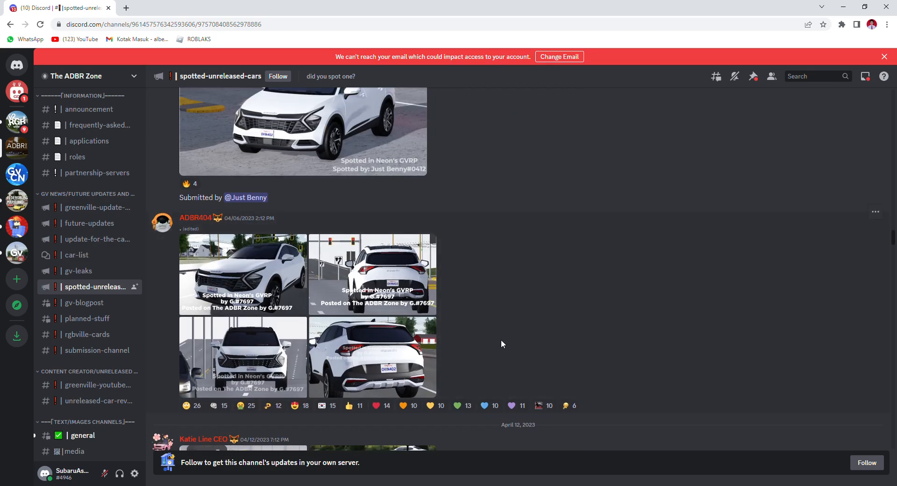
{"action": "scroll", "scroll_direction": "down", "scroll_amount": 3}
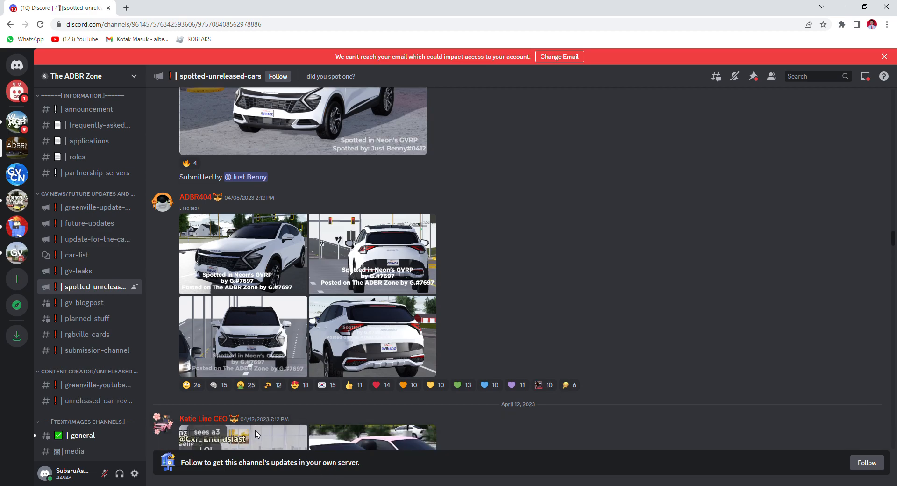
{"action": "scroll", "scroll_direction": "down", "scroll_amount": 3}
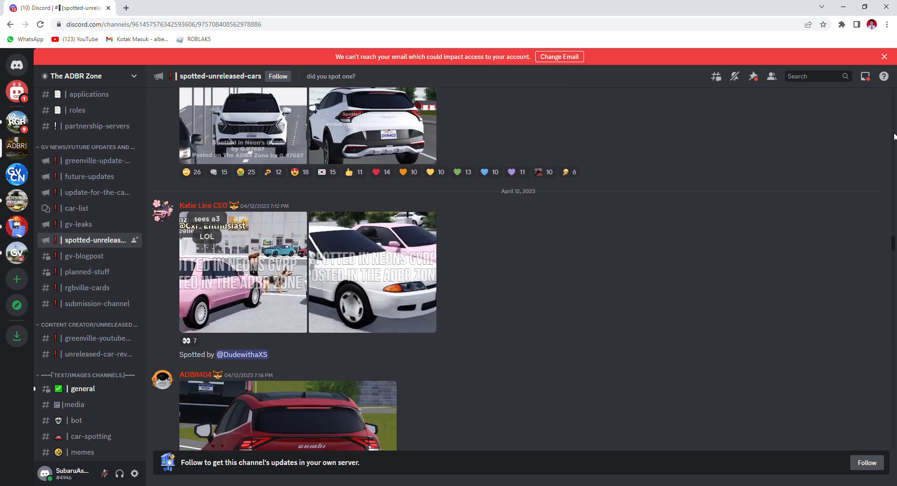
{"action": "scroll", "scroll_direction": "down", "scroll_amount": 3}
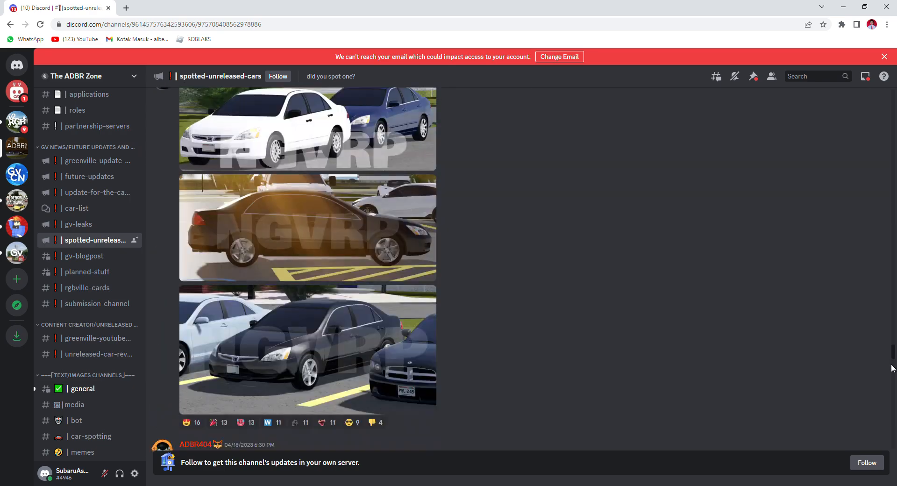
{"action": "scroll", "scroll_direction": "down", "scroll_amount": 3}
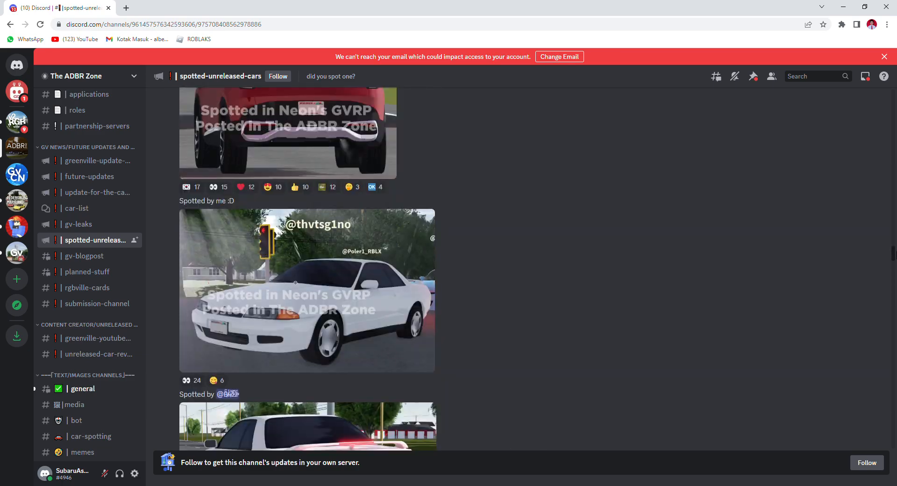
- Keep scrolling down to the April 18 spotted Honda Accord posts from Neon's GVRP
{"action": "scroll", "scroll_direction": "up", "scroll_amount": 3}
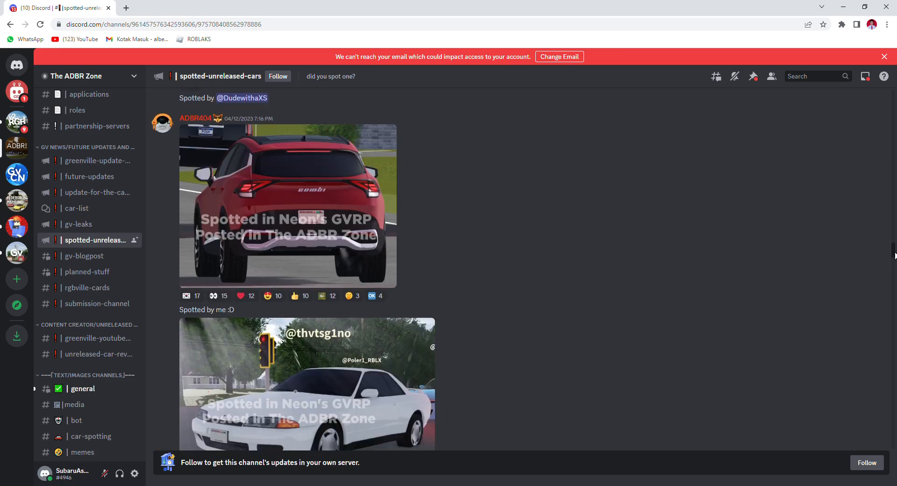
{"action": "scroll", "scroll_direction": "down", "scroll_amount": 3}
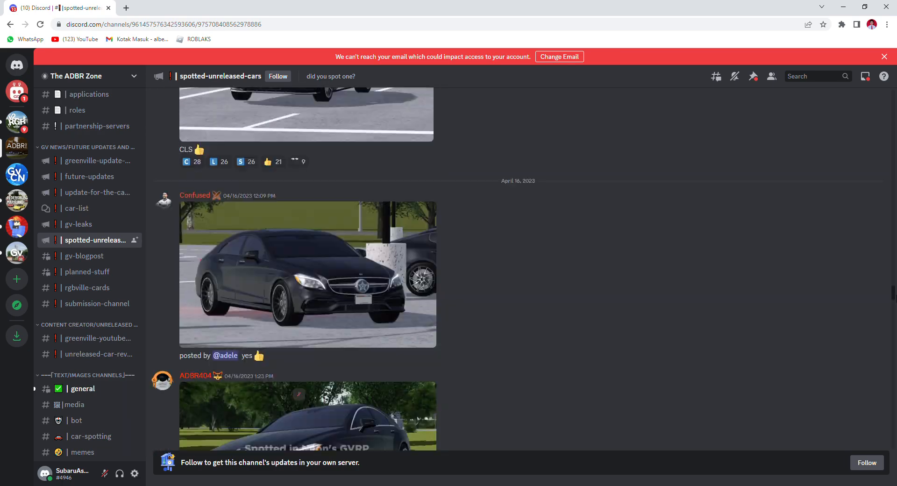
{"action": "scroll", "scroll_direction": "down", "scroll_amount": 3}
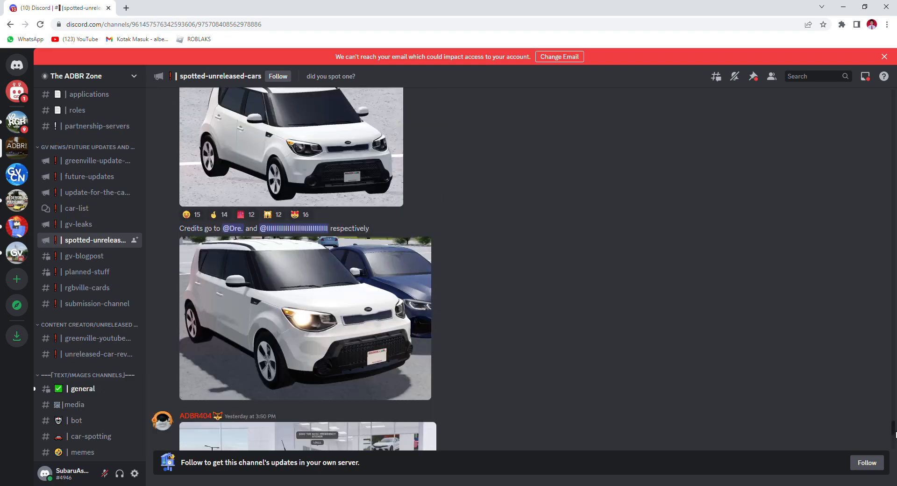
{"action": "scroll", "scroll_direction": "down", "scroll_amount": 3}
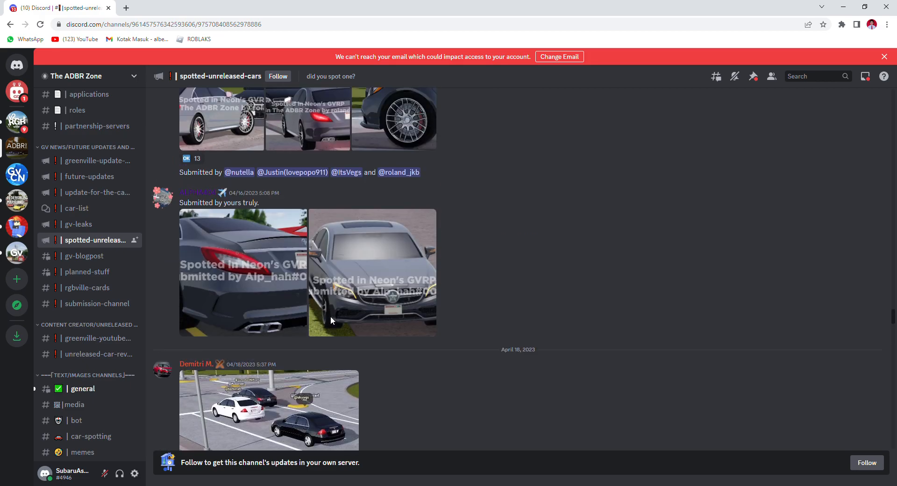
{"action": "scroll", "scroll_direction": "down", "scroll_amount": 3}
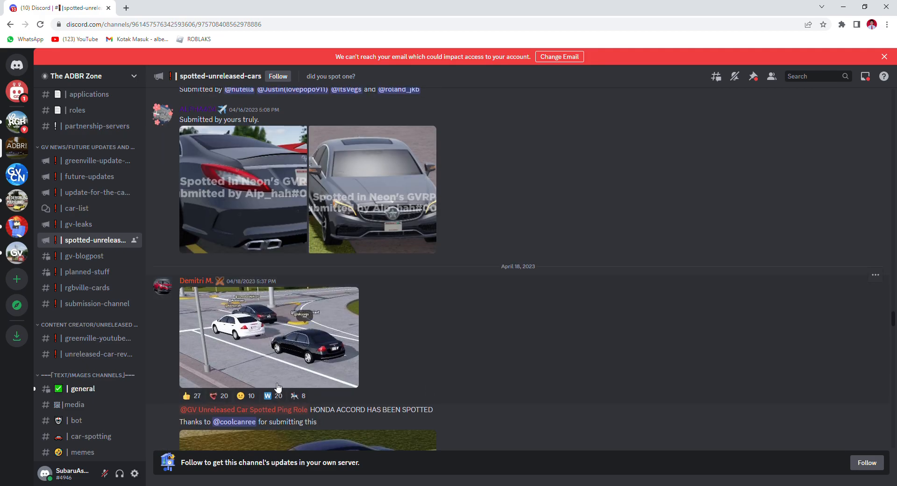
{"action": "scroll", "scroll_direction": "down", "scroll_amount": 3}
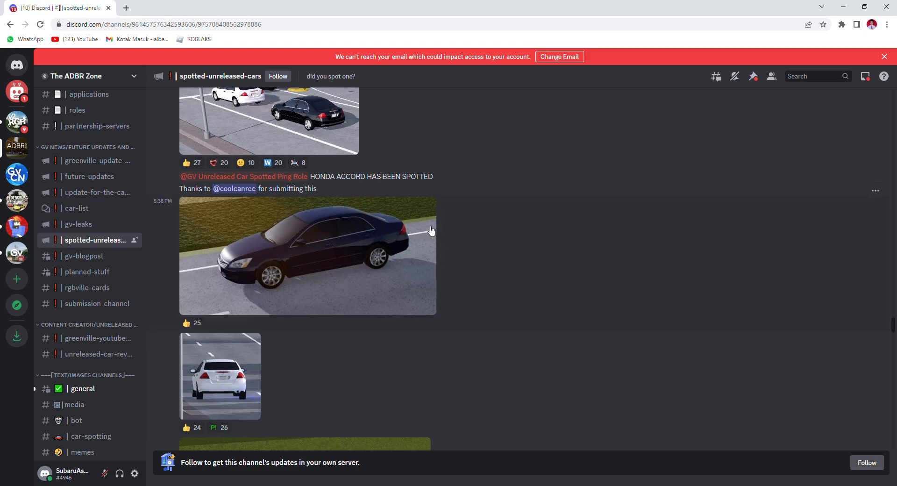
{"action": "scroll", "scroll_direction": "down", "scroll_amount": 3}
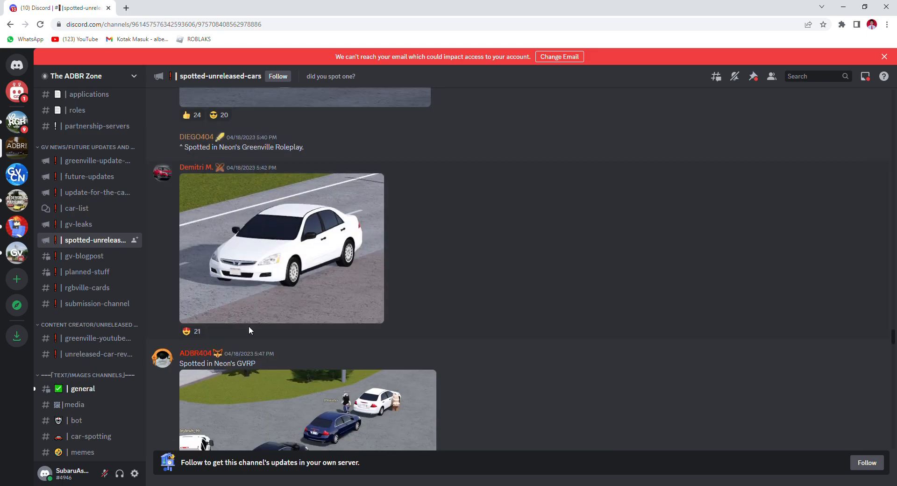
{"action": "scroll", "scroll_direction": "down", "scroll_amount": 3}
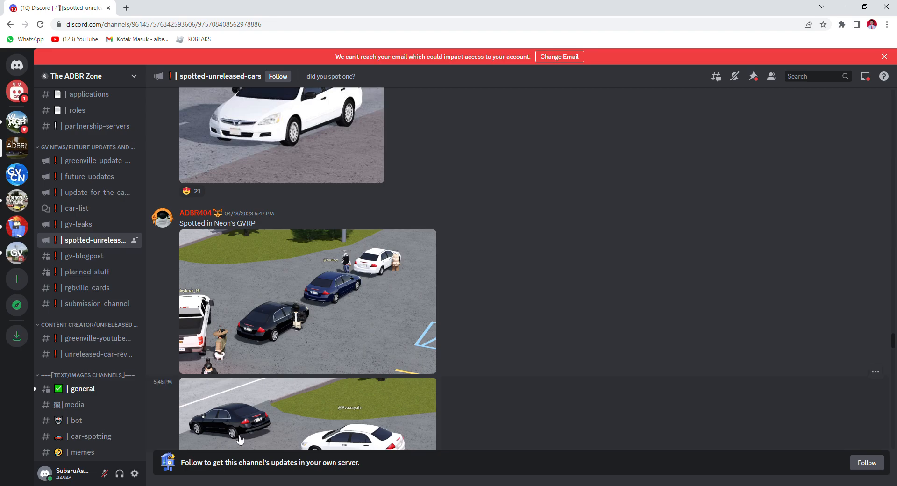
{"action": "scroll", "scroll_direction": "down", "scroll_amount": 3}
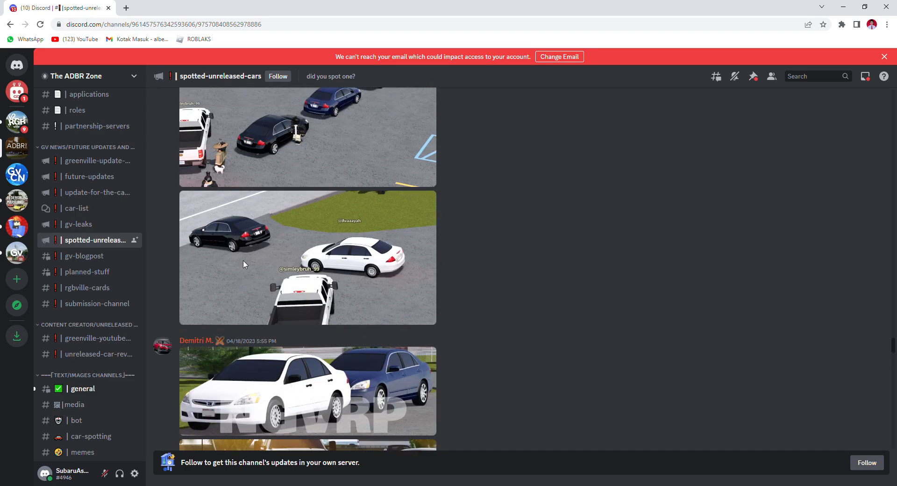
{"action": "scroll", "scroll_direction": "down", "scroll_amount": 3}
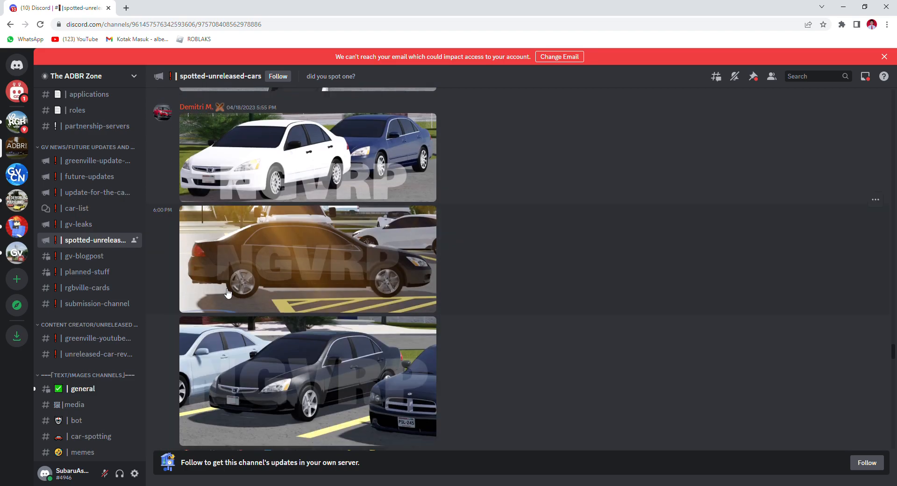
{"action": "scroll", "scroll_direction": "down", "scroll_amount": 3}
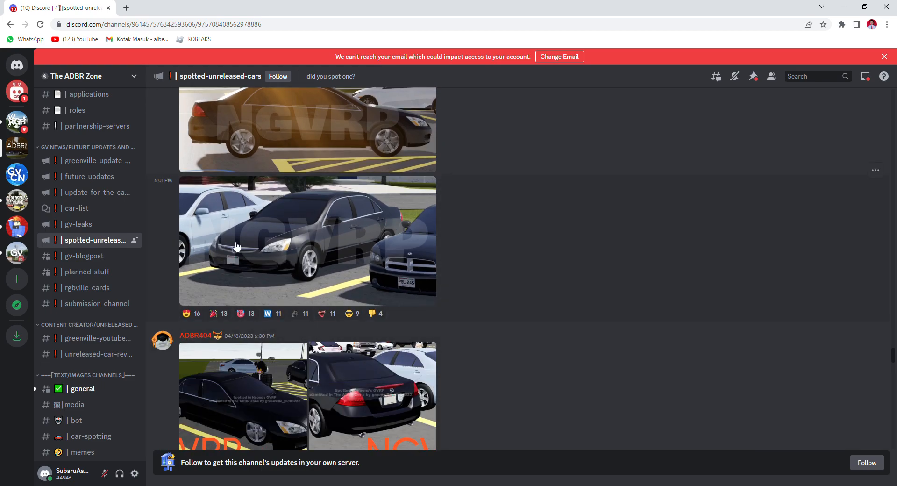
{"action": "mouse_move", "coordinate": [181, 382]}
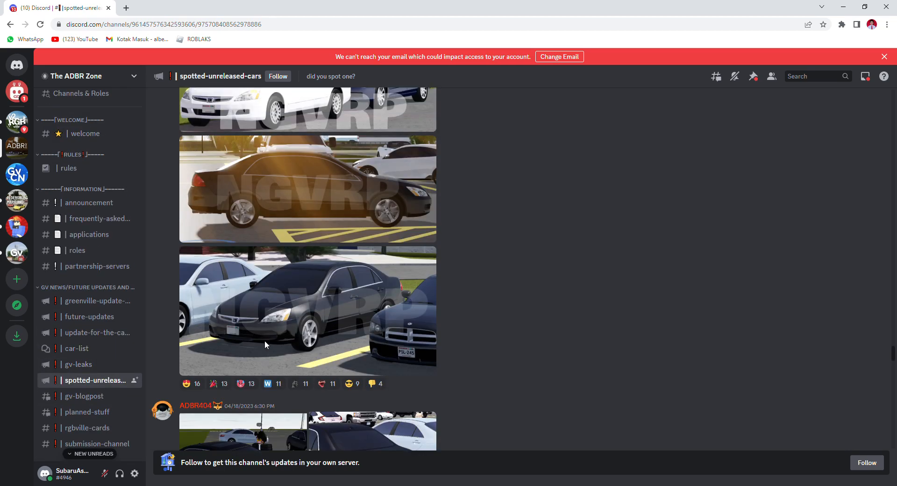
- Scroll #spotted-unreleased-cars past the red sedan posts
{"action": "scroll", "scroll_direction": "down", "scroll_amount": 3}
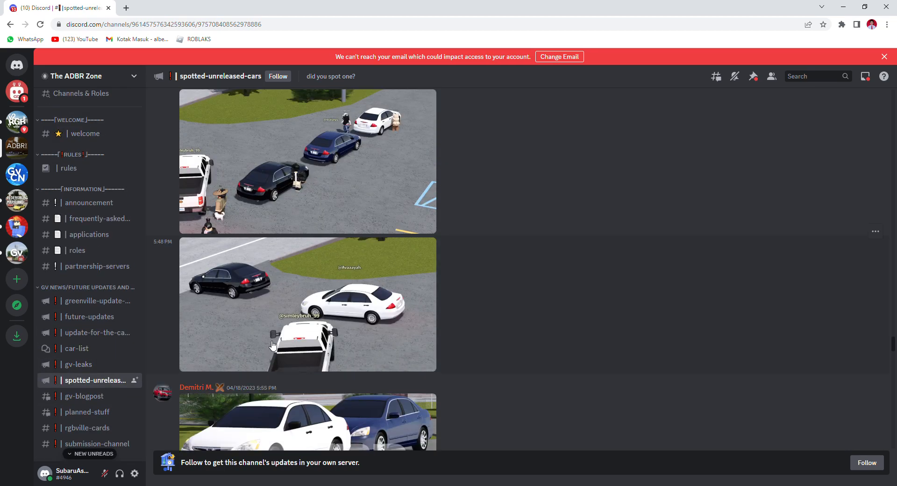
{"action": "scroll", "scroll_direction": "down", "scroll_amount": 3}
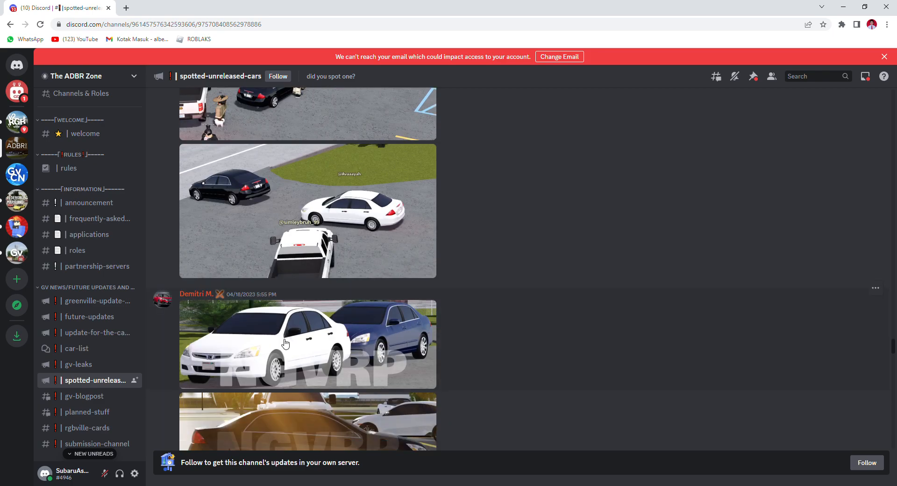
{"action": "scroll", "scroll_direction": "down", "scroll_amount": 3}
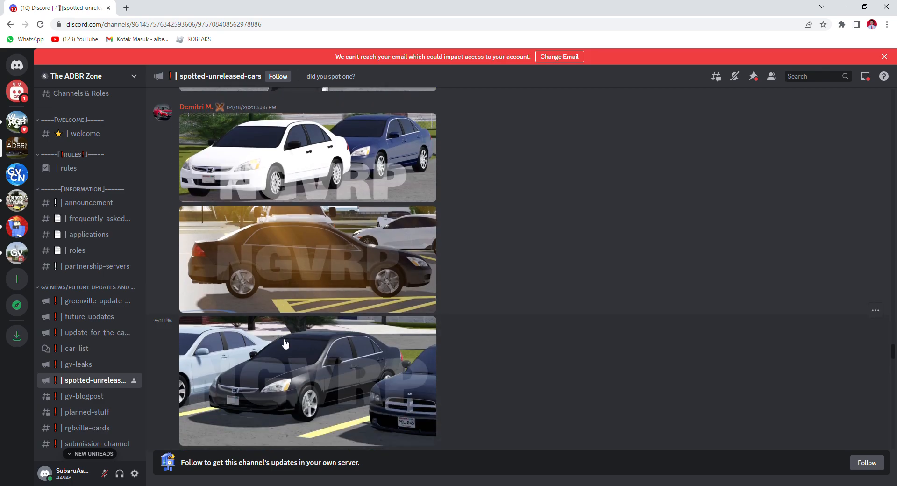
{"action": "scroll", "scroll_direction": "down", "scroll_amount": 3}
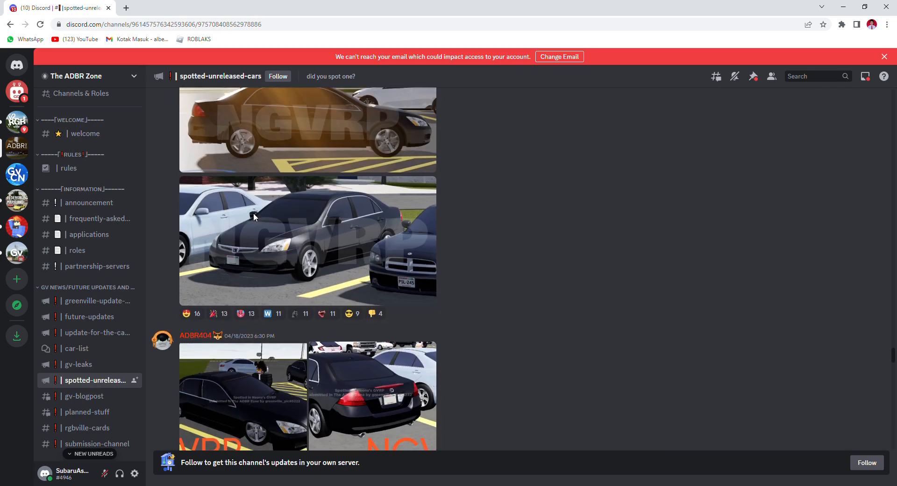
{"action": "scroll", "scroll_direction": "down", "scroll_amount": 3}
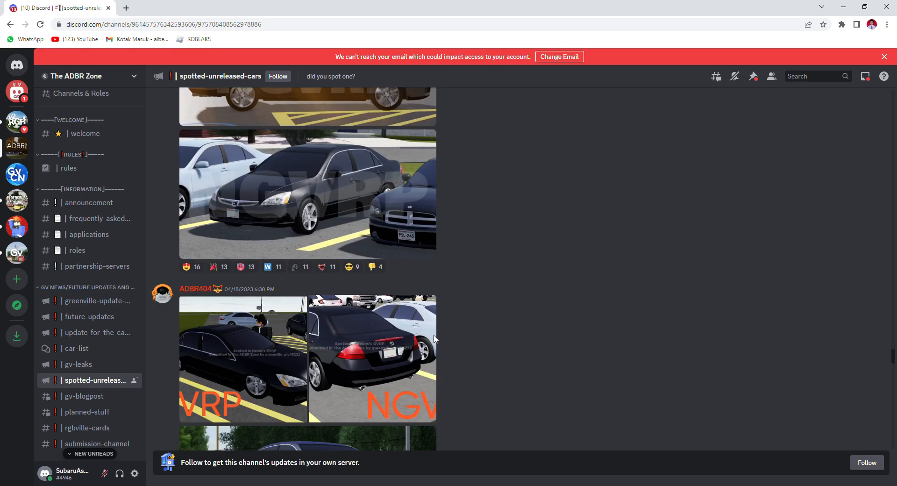
{"action": "scroll", "scroll_direction": "down", "scroll_amount": 3}
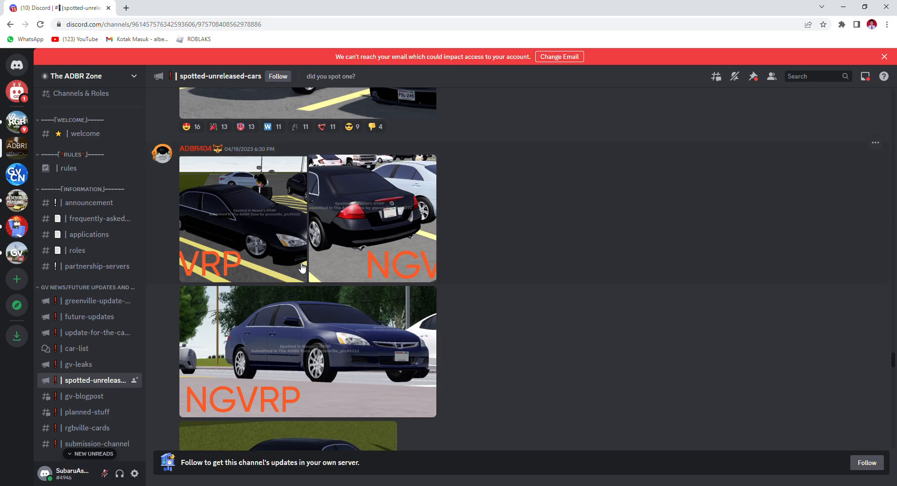
{"action": "mouse_move", "coordinate": [420, 221]}
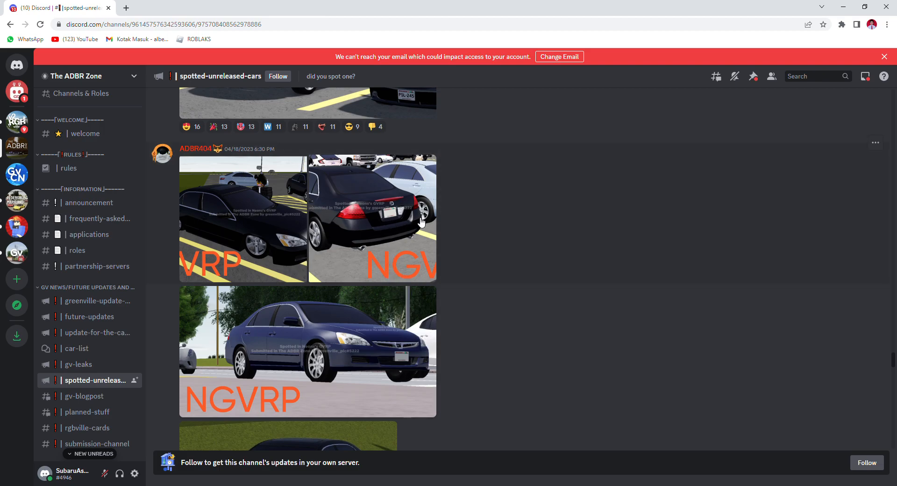
{"action": "scroll", "scroll_direction": "down", "scroll_amount": 3}
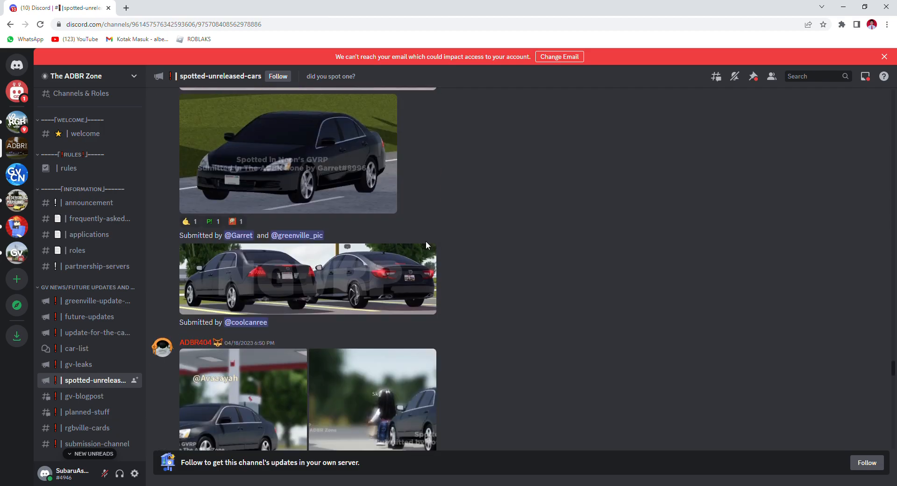
{"action": "mouse_move", "coordinate": [676, 333]}
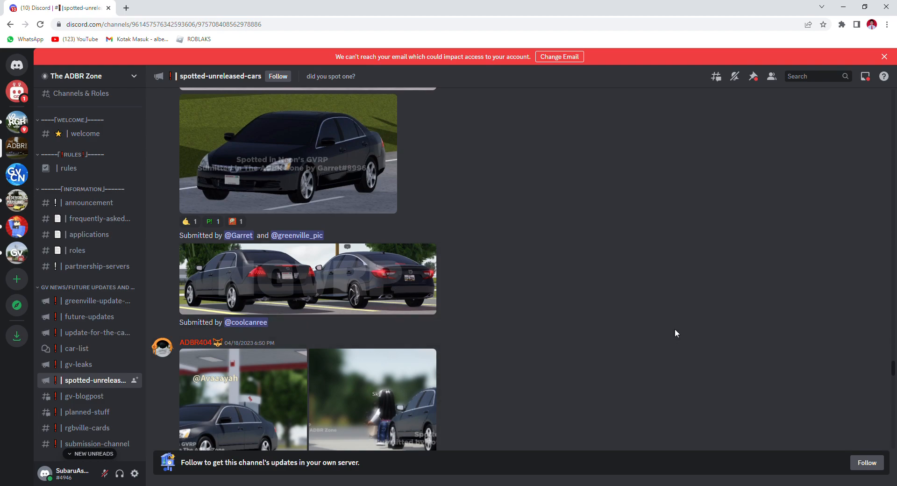
{"action": "mouse_move", "coordinate": [541, 78]}
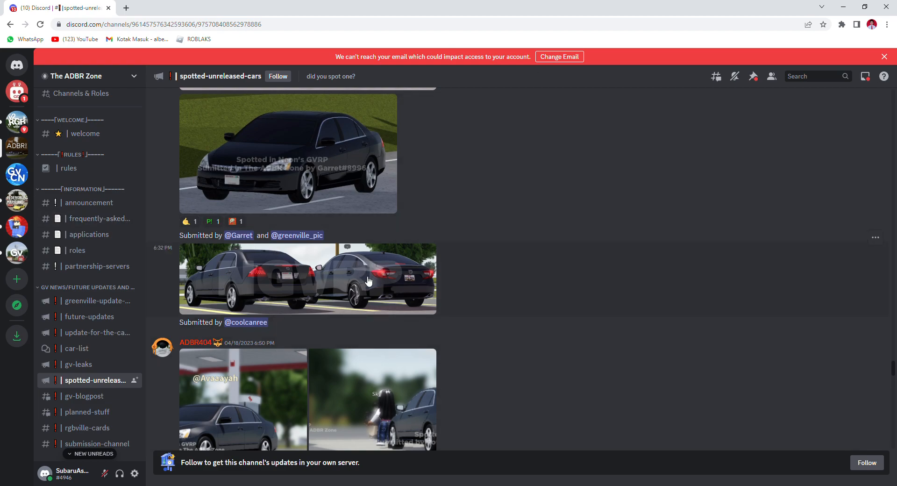
{"action": "scroll", "scroll_direction": "down", "scroll_amount": 3}
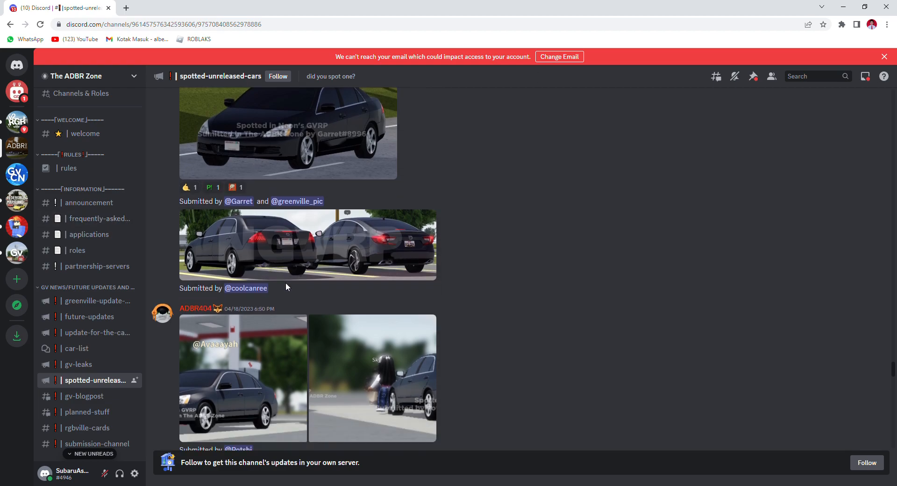
{"action": "scroll", "scroll_direction": "down", "scroll_amount": 3}
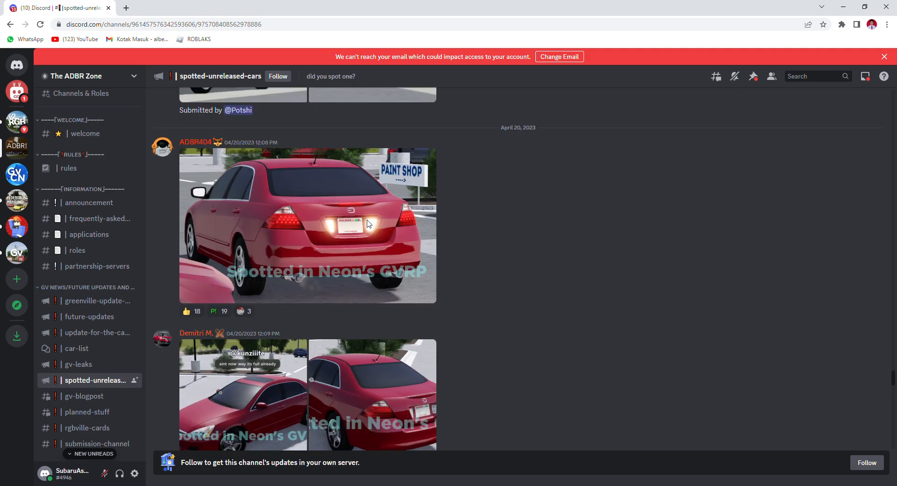
{"action": "scroll", "scroll_direction": "down", "scroll_amount": 3}
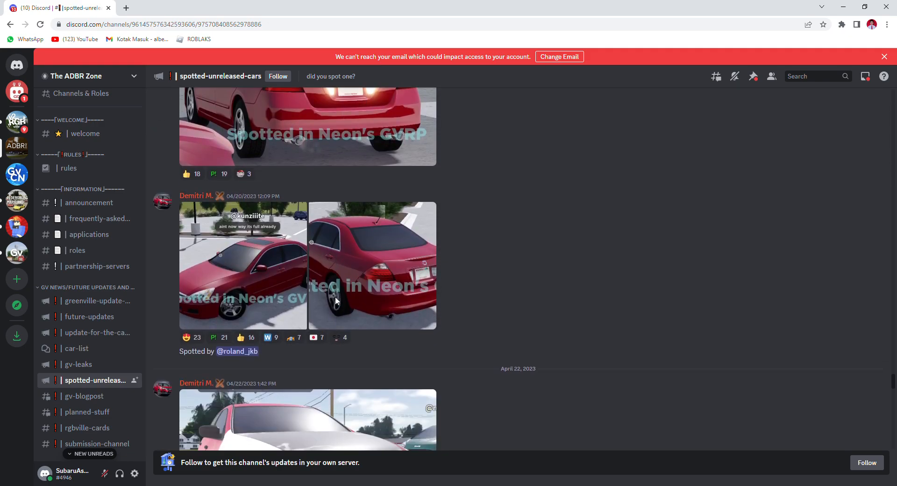
{"action": "scroll", "scroll_direction": "down", "scroll_amount": 3}
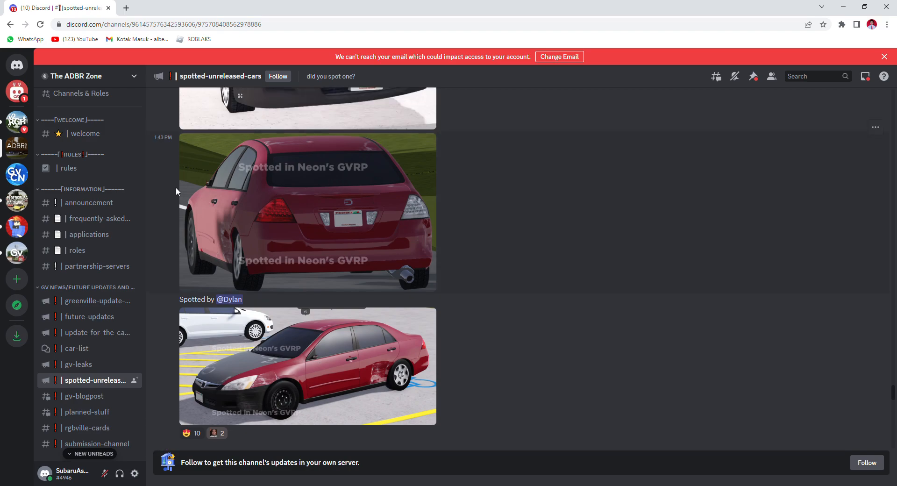
- Return to #future-updates, showing the 'Coming soon' teaser and remodeled Jeep Cherokee post
{"action": "scroll", "scroll_direction": "down", "scroll_amount": 3}
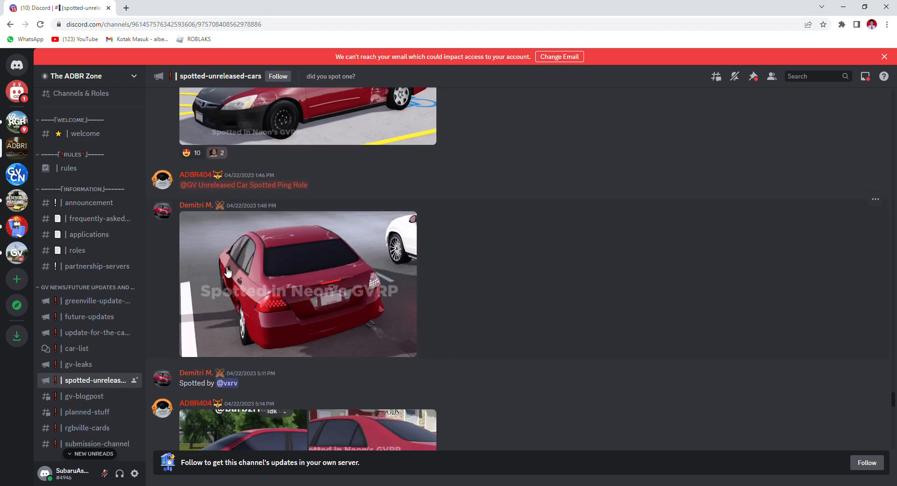
{"action": "mouse_move", "coordinate": [312, 204]}
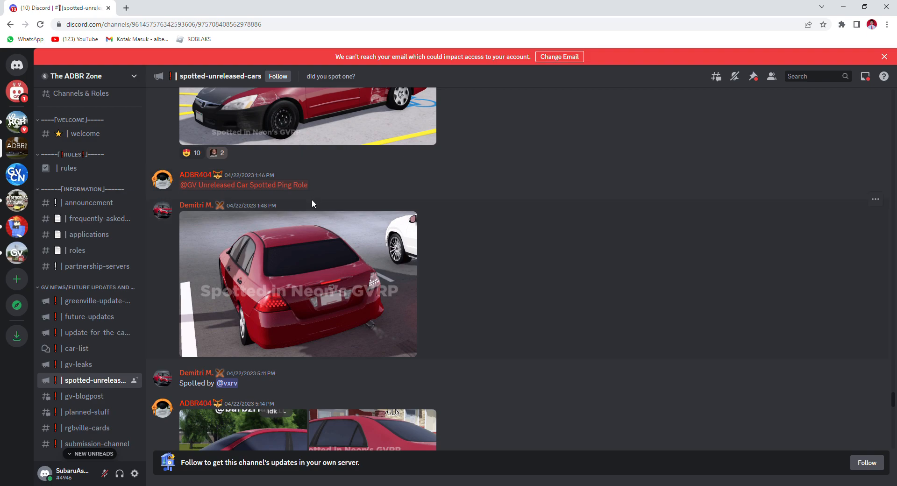
{"action": "scroll", "scroll_direction": "down", "scroll_amount": 3}
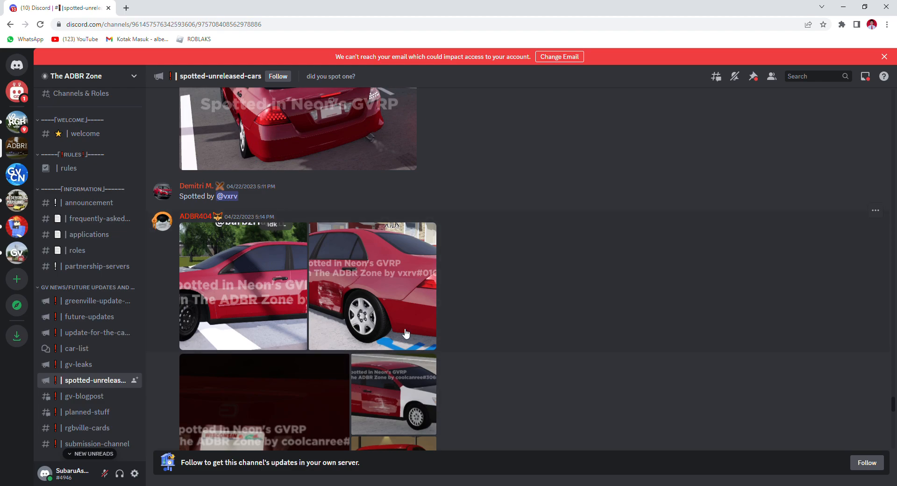
{"action": "scroll", "scroll_direction": "down", "scroll_amount": 3}
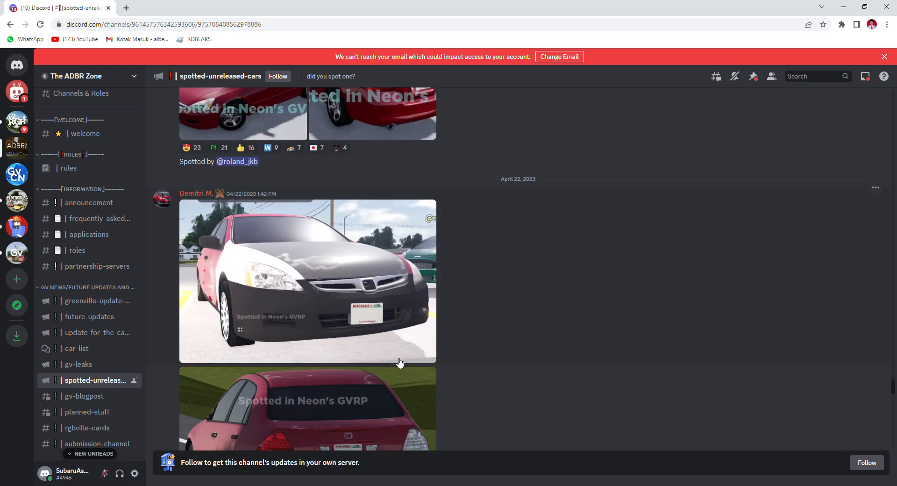
{"action": "left_click", "coordinate": [89, 316]}
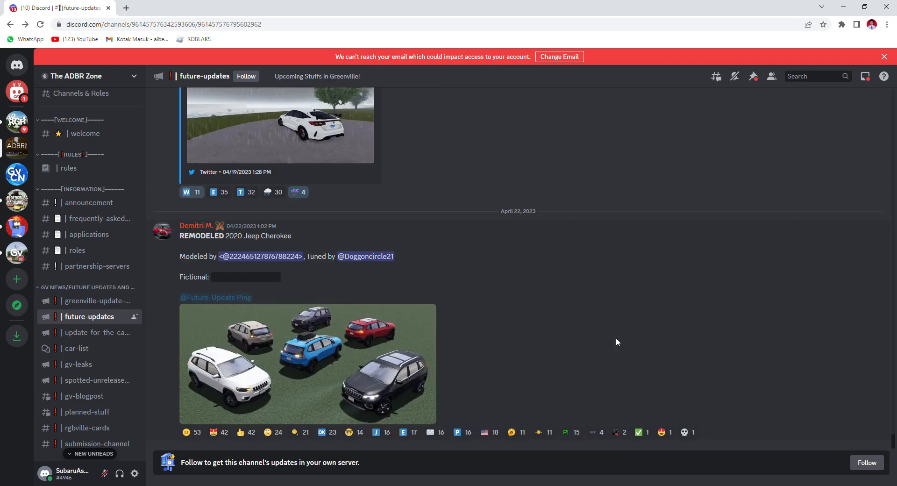
{"action": "scroll", "scroll_direction": "down", "scroll_amount": 3}
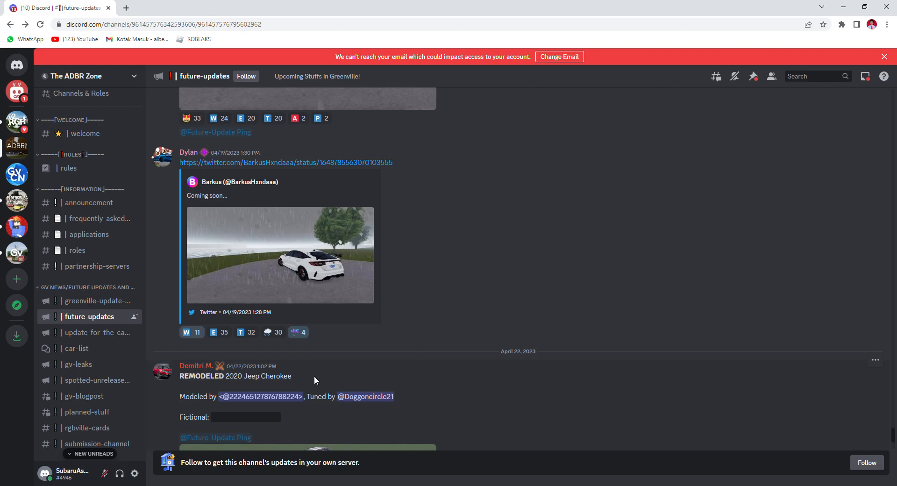
- Reopen #spotted-unreleased-cars and scroll to the Kia Soul remodel spotted in Neon's GVRP
{"action": "left_click", "coordinate": [97, 379]}
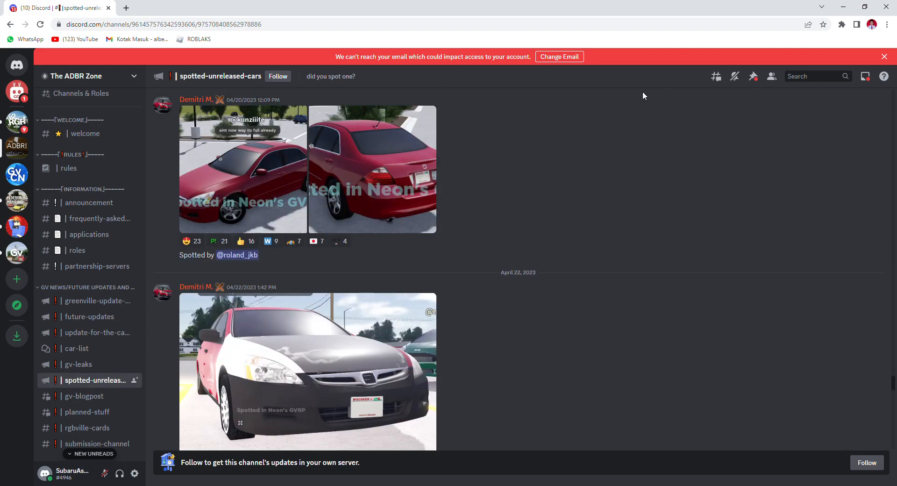
{"action": "scroll", "scroll_direction": "down", "scroll_amount": 3}
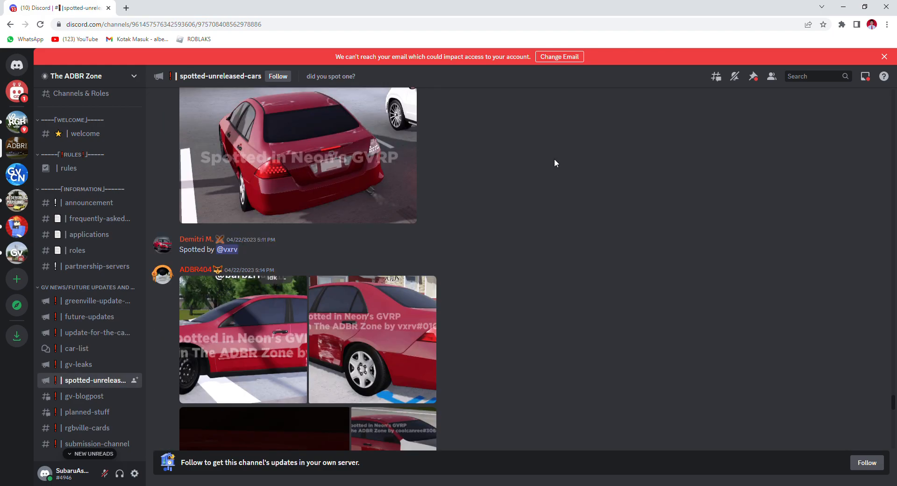
{"action": "scroll", "scroll_direction": "down", "scroll_amount": 3}
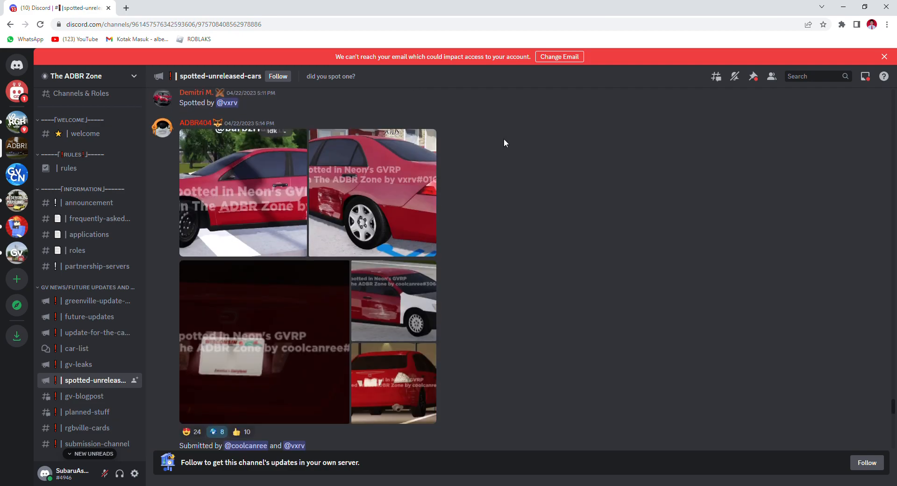
{"action": "scroll", "scroll_direction": "down", "scroll_amount": 3}
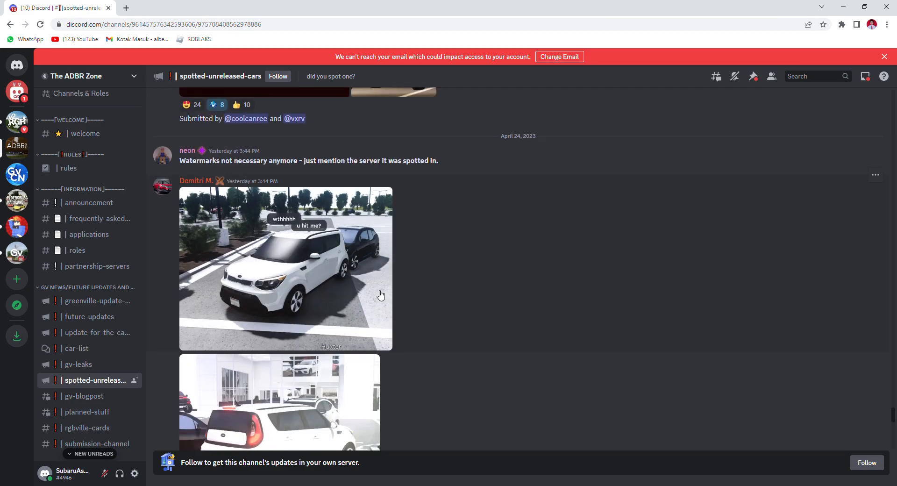
{"action": "mouse_move", "coordinate": [270, 177]}
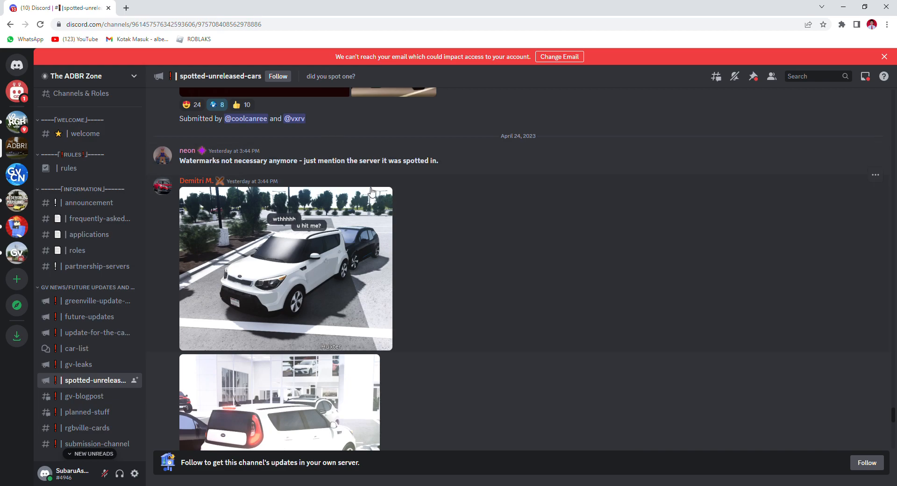
{"action": "mouse_move", "coordinate": [401, 299]}
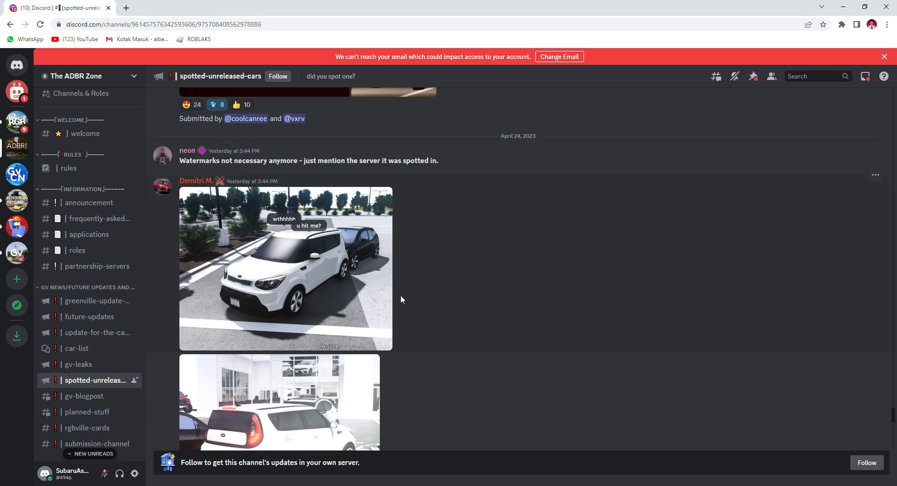
{"action": "mouse_move", "coordinate": [396, 302]}
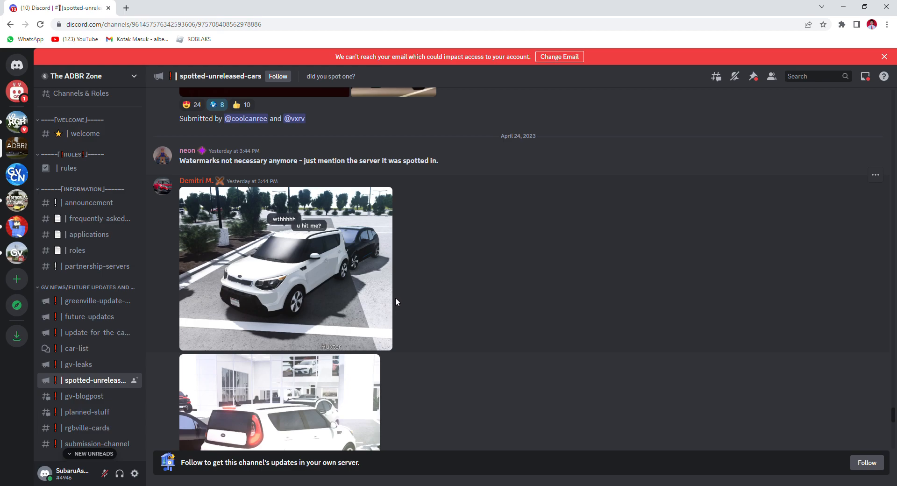
{"action": "scroll", "scroll_direction": "down", "scroll_amount": 3}
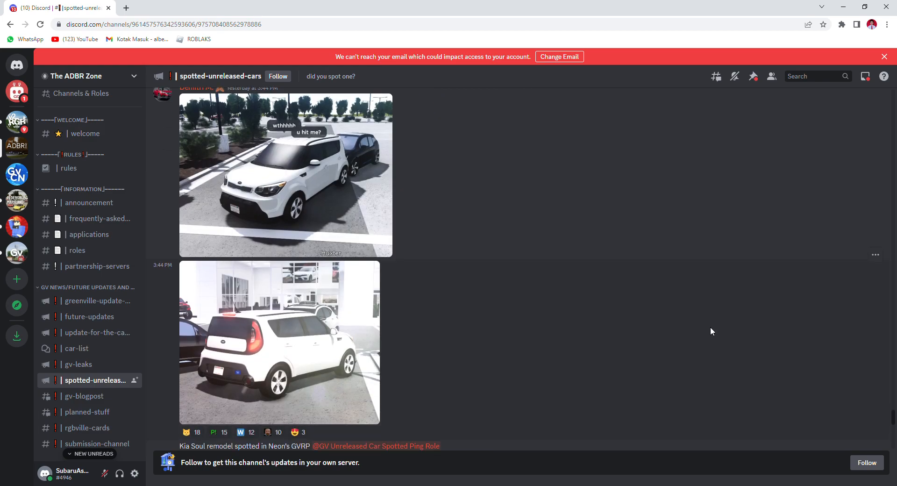
{"action": "scroll", "scroll_direction": "down", "scroll_amount": 3}
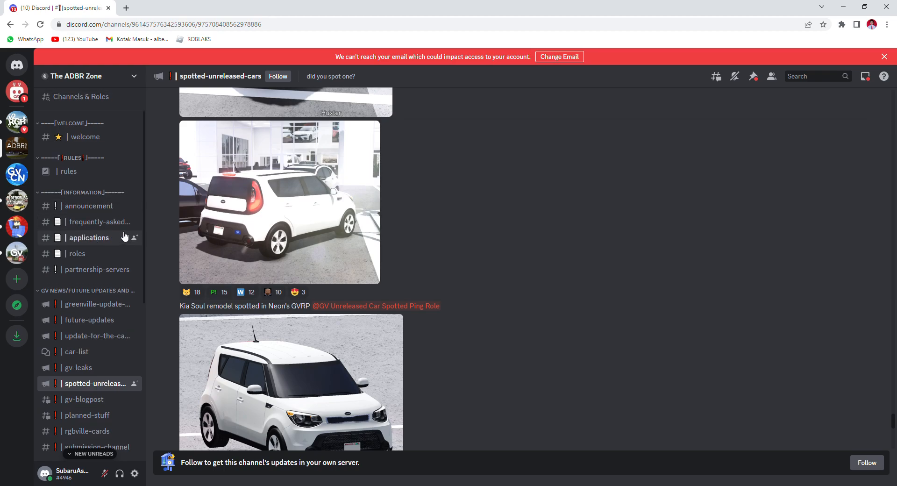
{"action": "scroll", "scroll_direction": "down", "scroll_amount": 3}
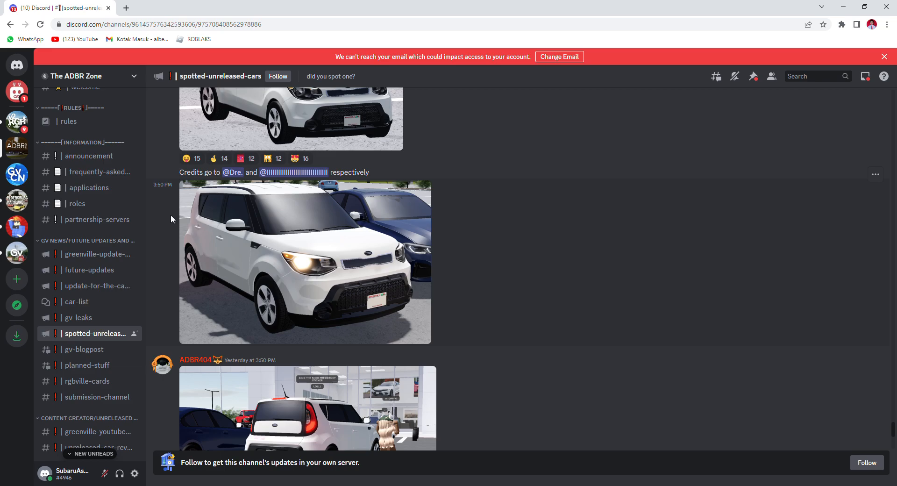
{"action": "scroll", "scroll_direction": "down", "scroll_amount": 3}
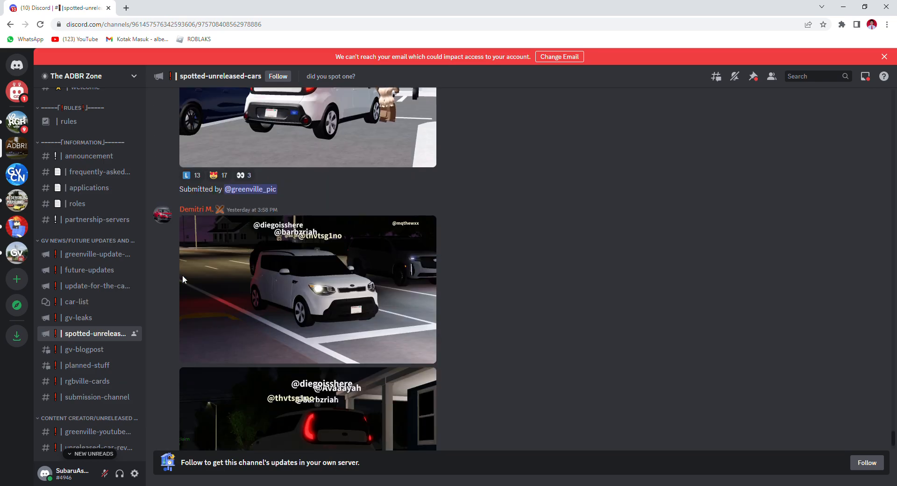
{"action": "scroll", "scroll_direction": "down", "scroll_amount": 3}
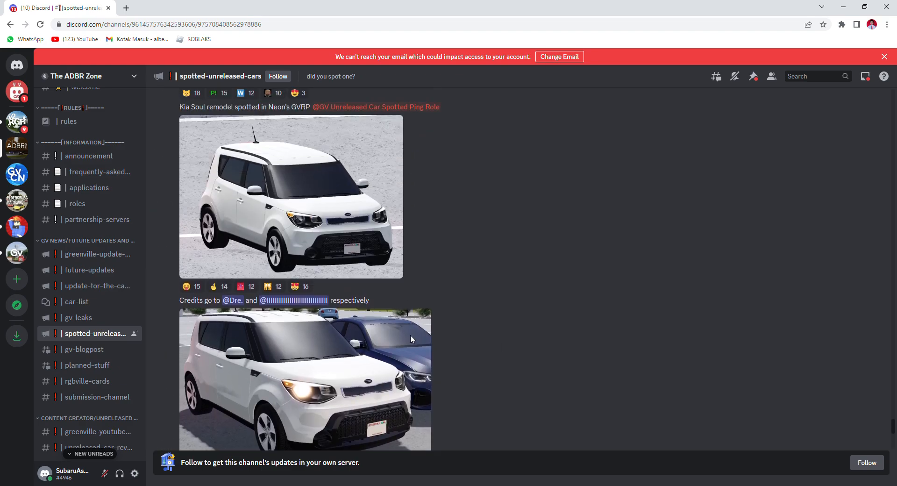
{"action": "scroll", "scroll_direction": "down", "scroll_amount": 3}
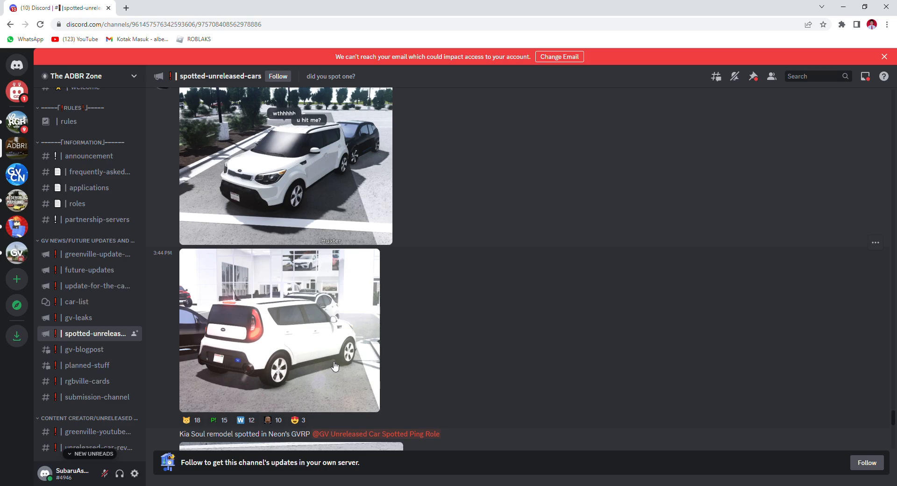
{"action": "scroll", "scroll_direction": "down", "scroll_amount": 3}
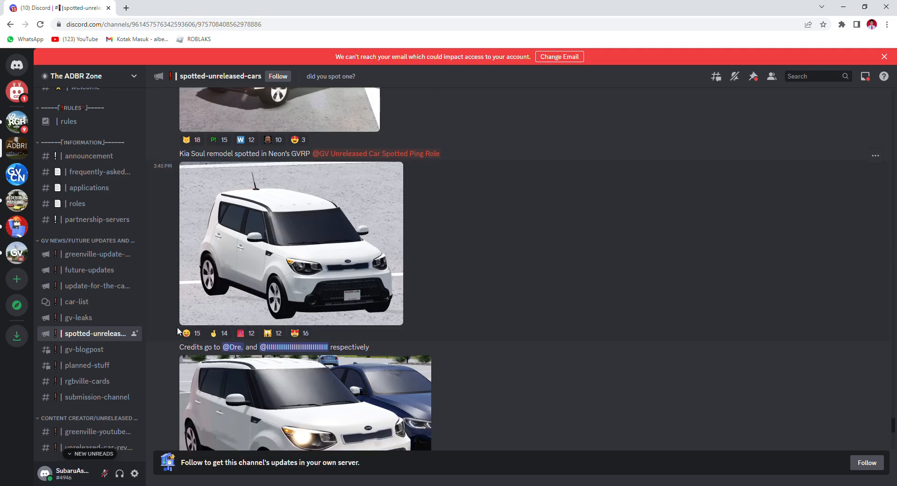
{"action": "scroll", "scroll_direction": "down", "scroll_amount": 3}
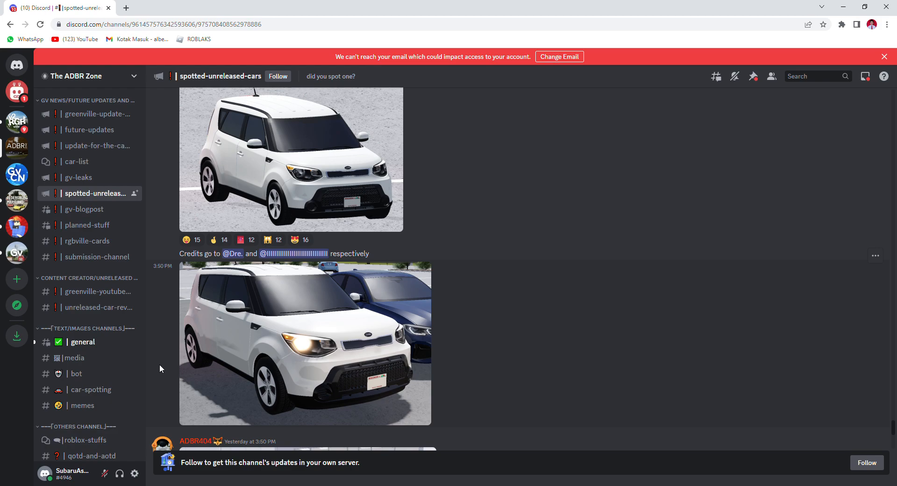
{"action": "mouse_move", "coordinate": [222, 180]}
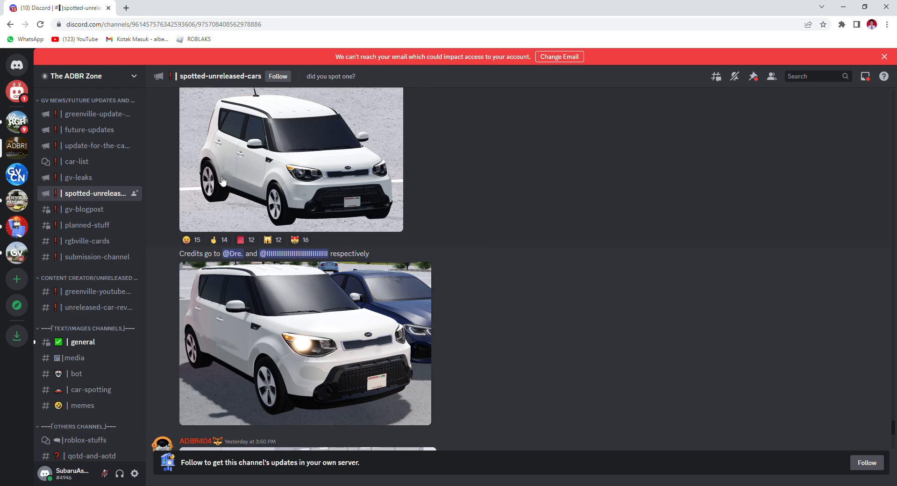